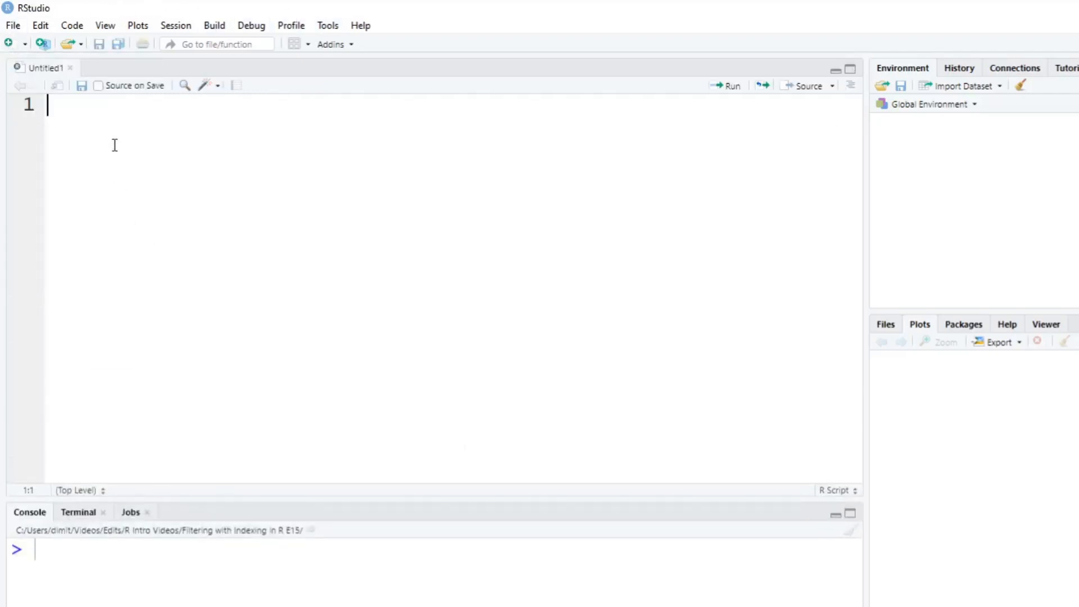
Start the script with the comment '#Today we're going to use the subset() function'
type("#Today")
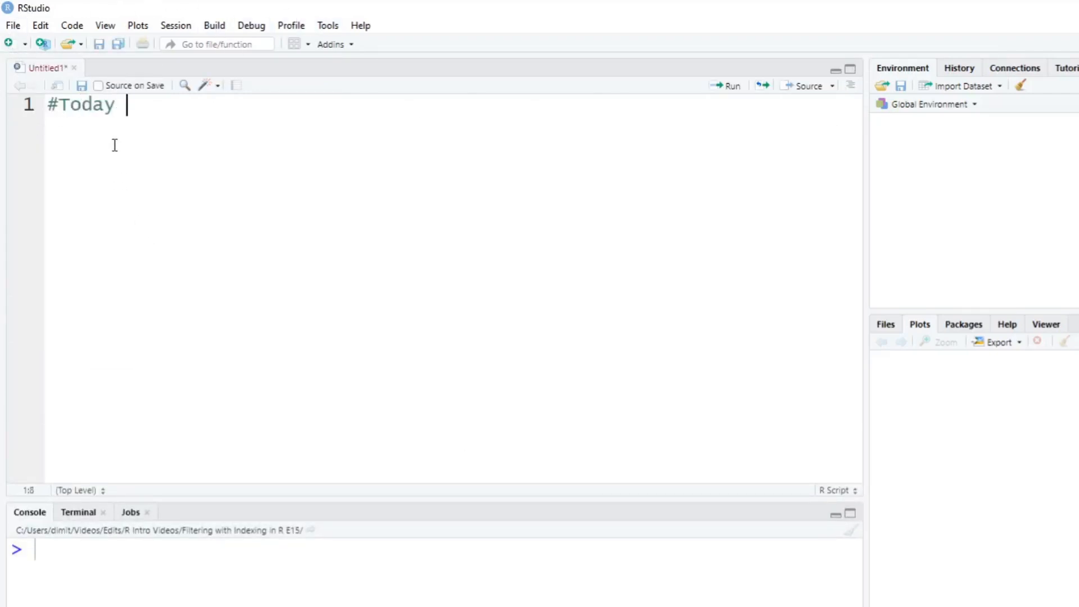
type("we're going t")
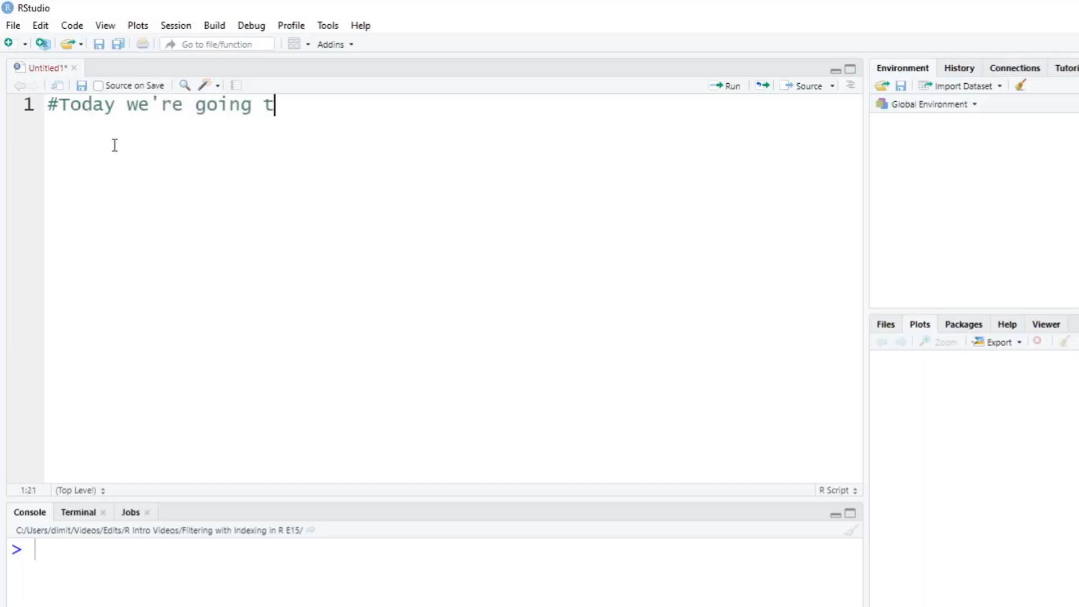
type("o use the subset() function.")
type("#")
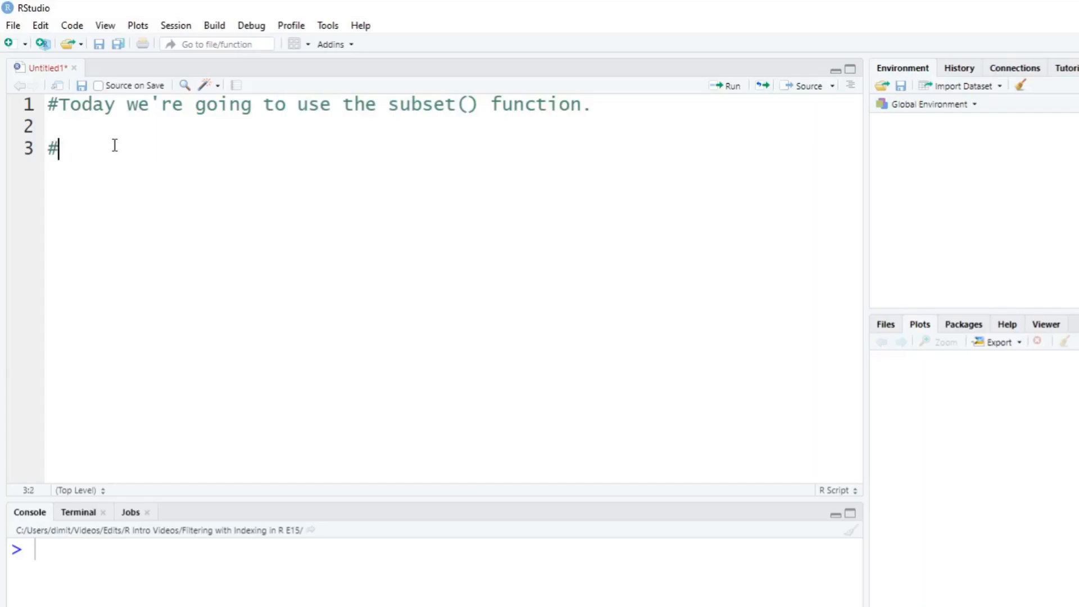
Add comments contrasting last video's indexing (indices) with subset() and its NA handling
type("In the last")
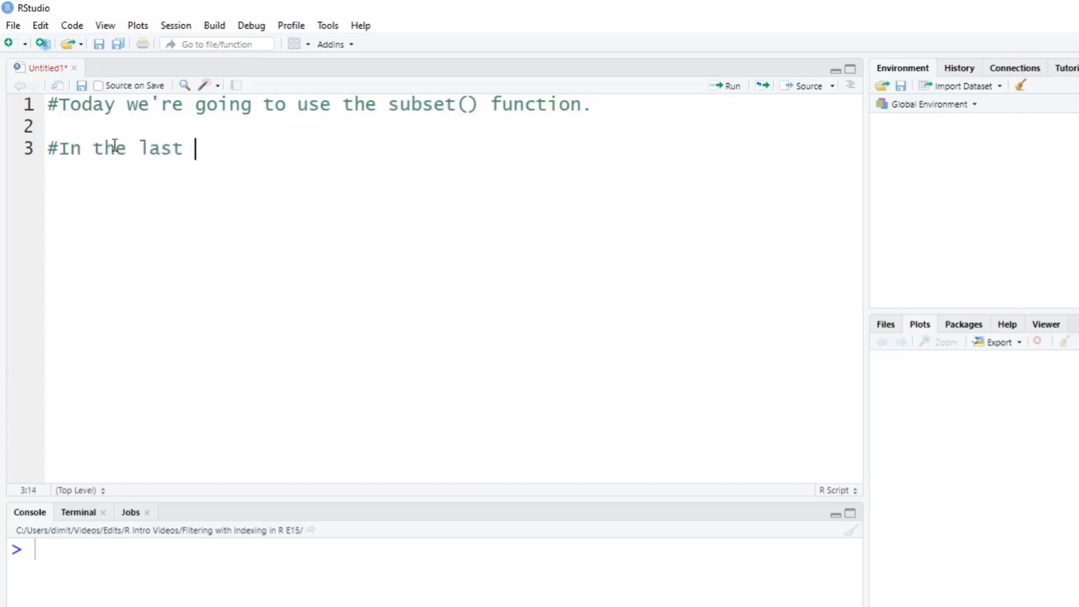
type("video we use")
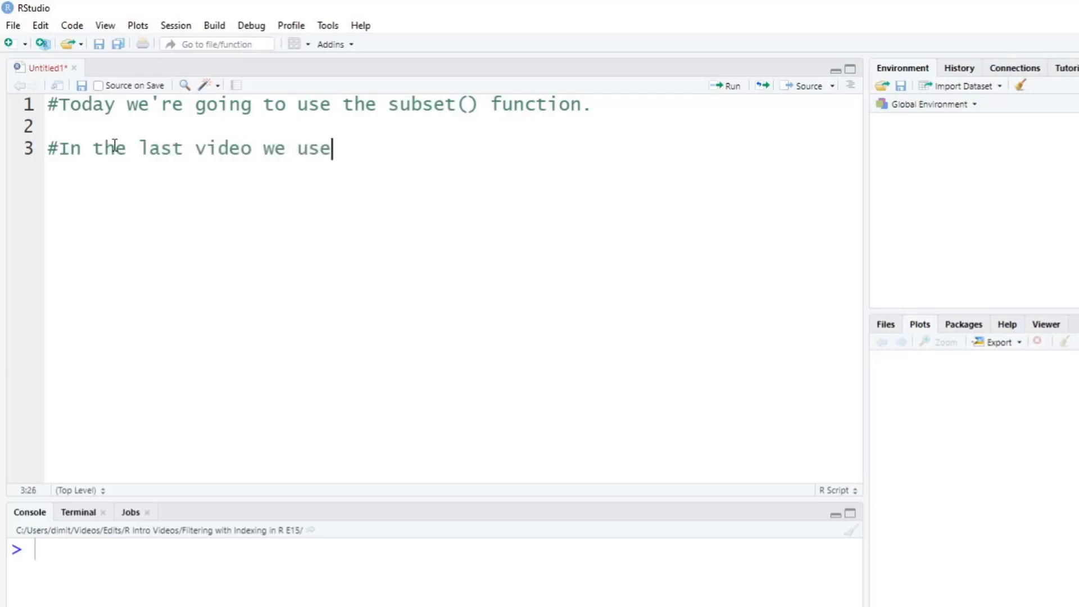
type("d indexing")
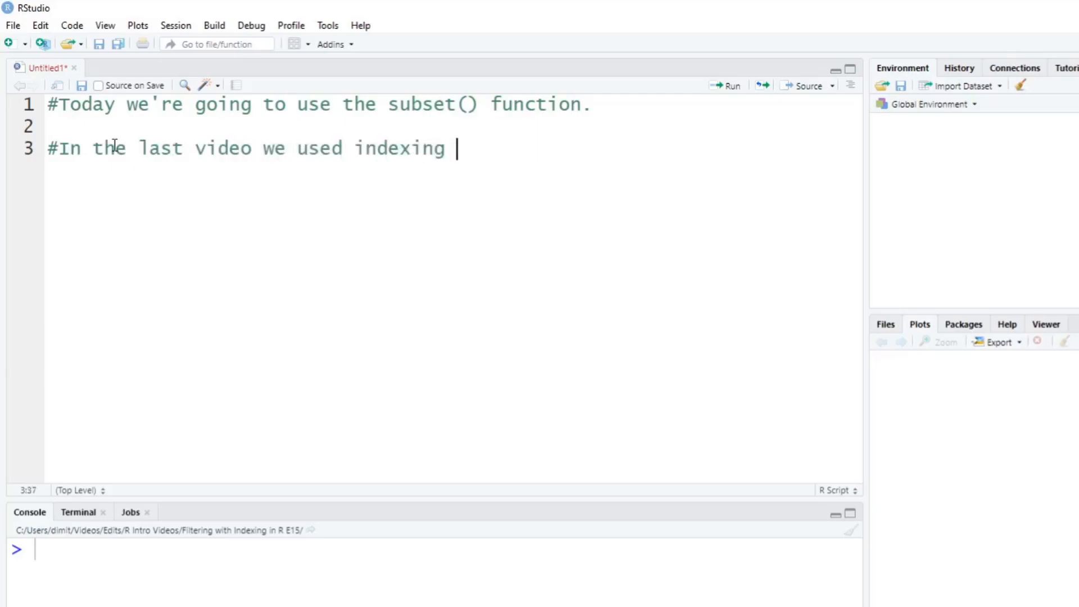
type("(indici)")
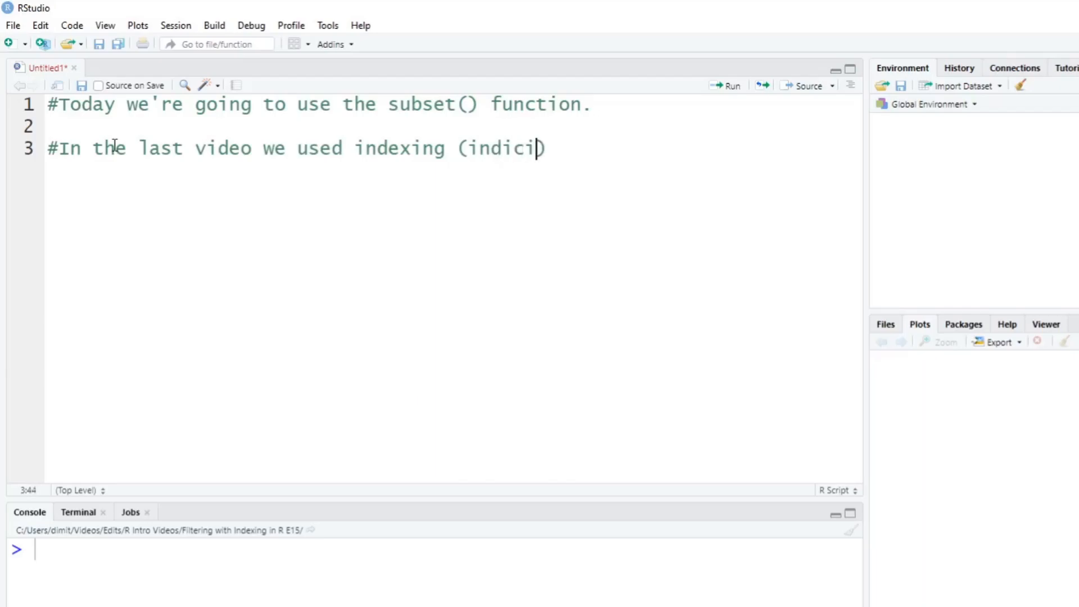
type("es), but in this video")
type("#we're")
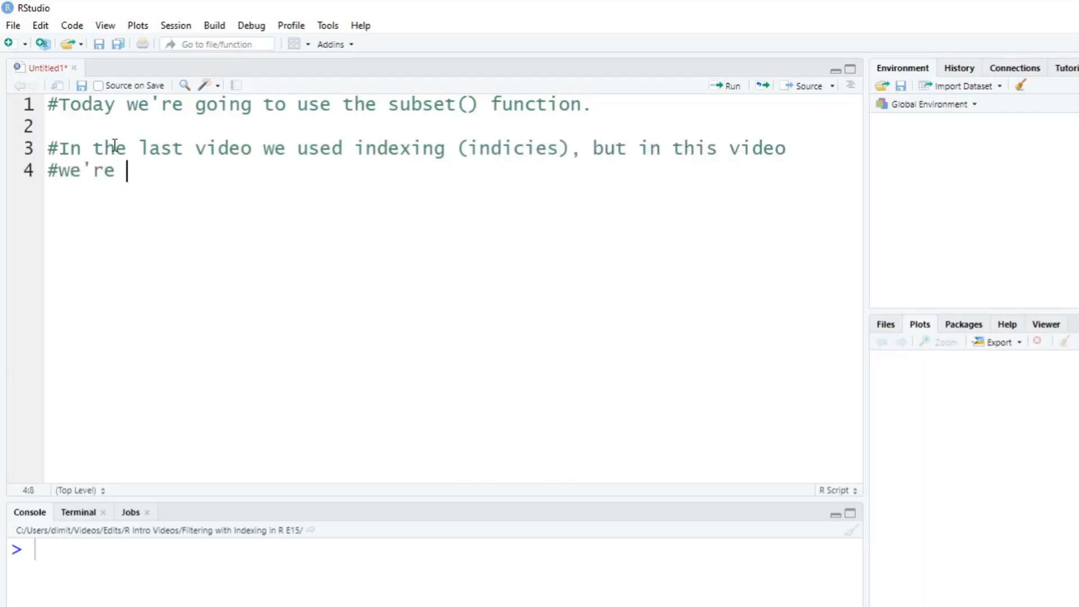
type("using the su")
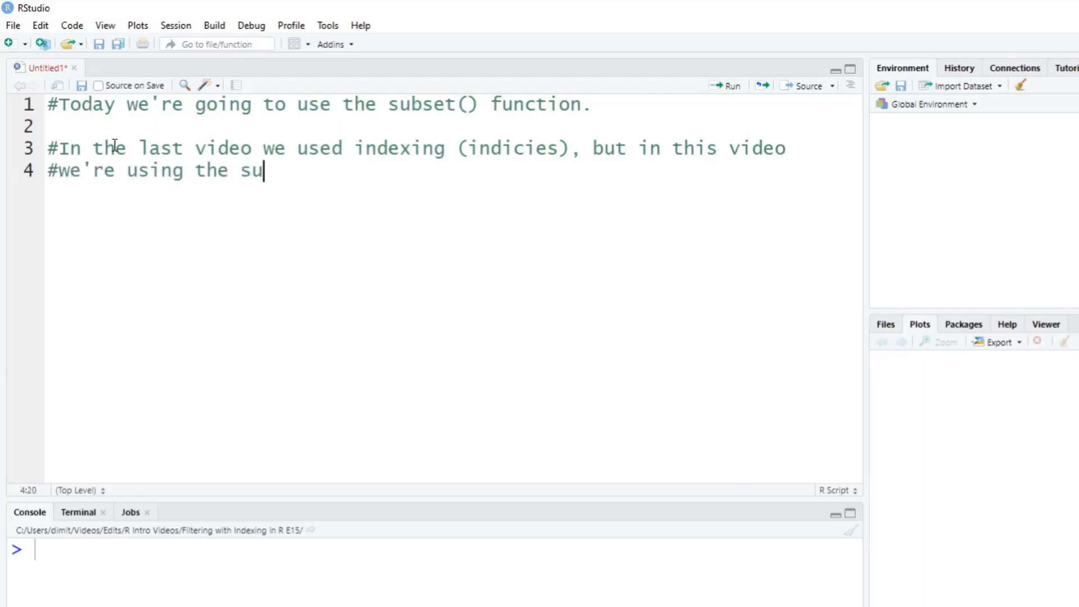
type("bset() function. And")
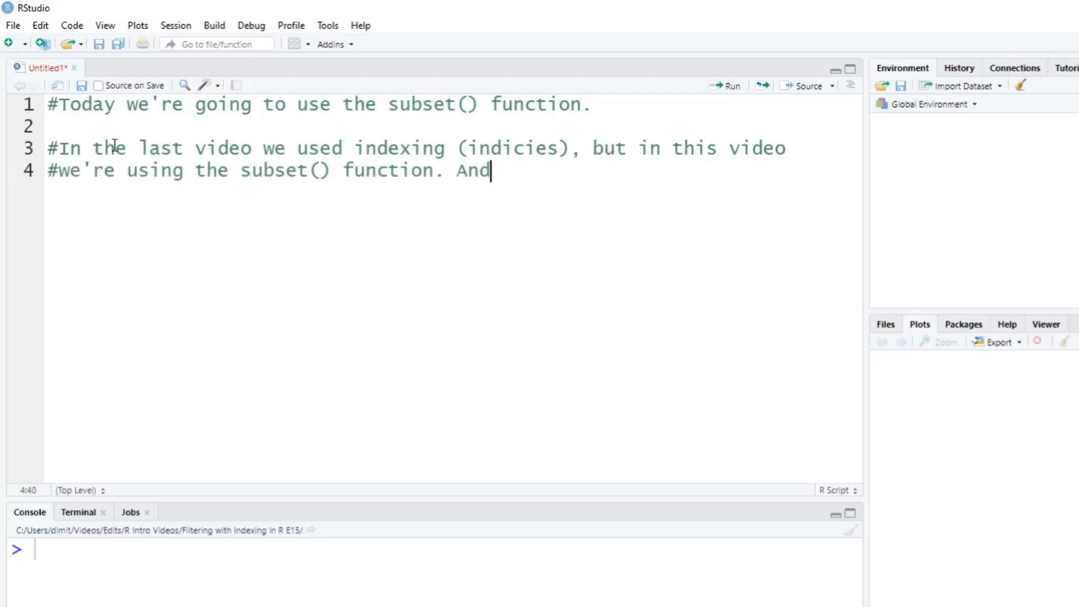
type("the only")
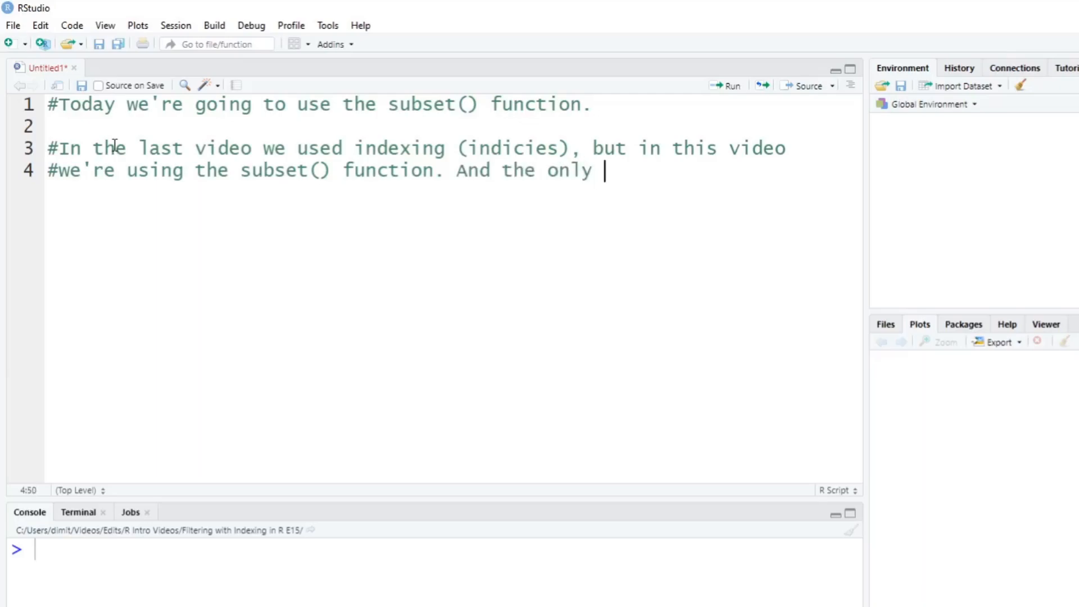
type("different, is going")
type("#to be the")
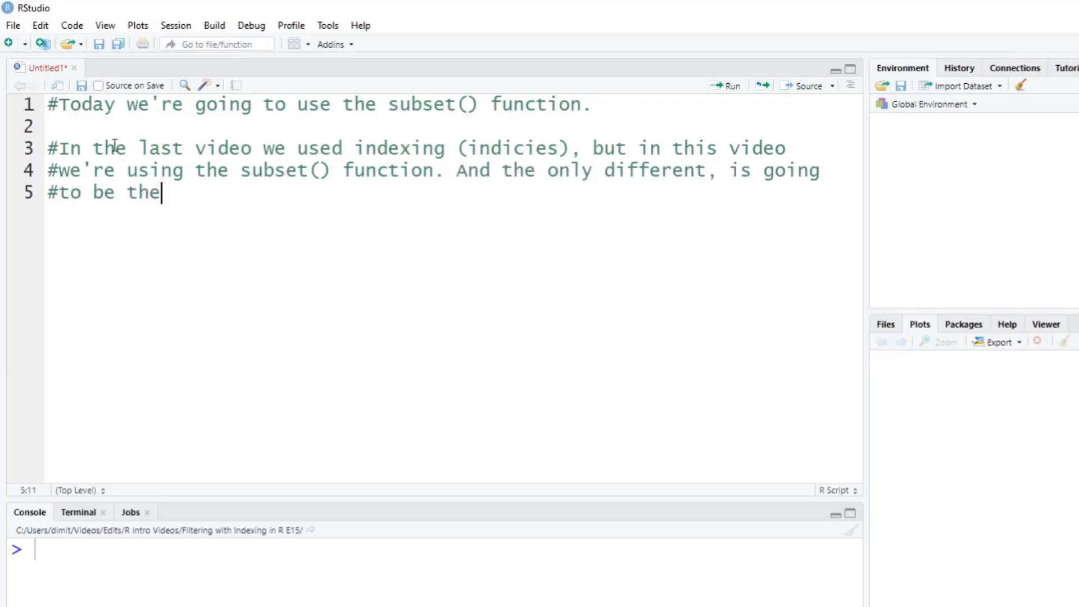
type("way that R ha")
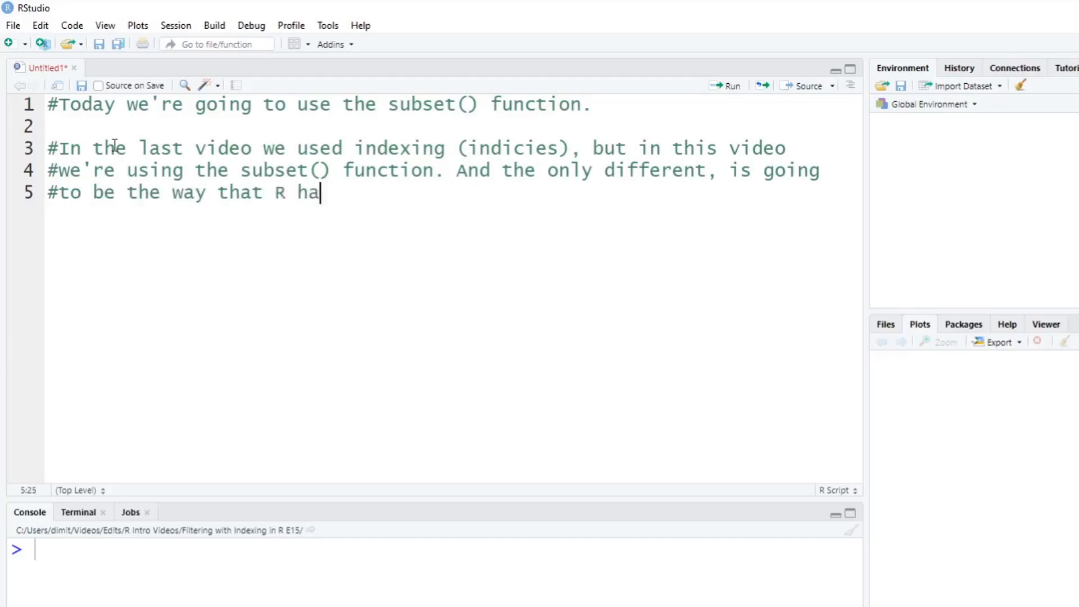
type("ndles NA.")
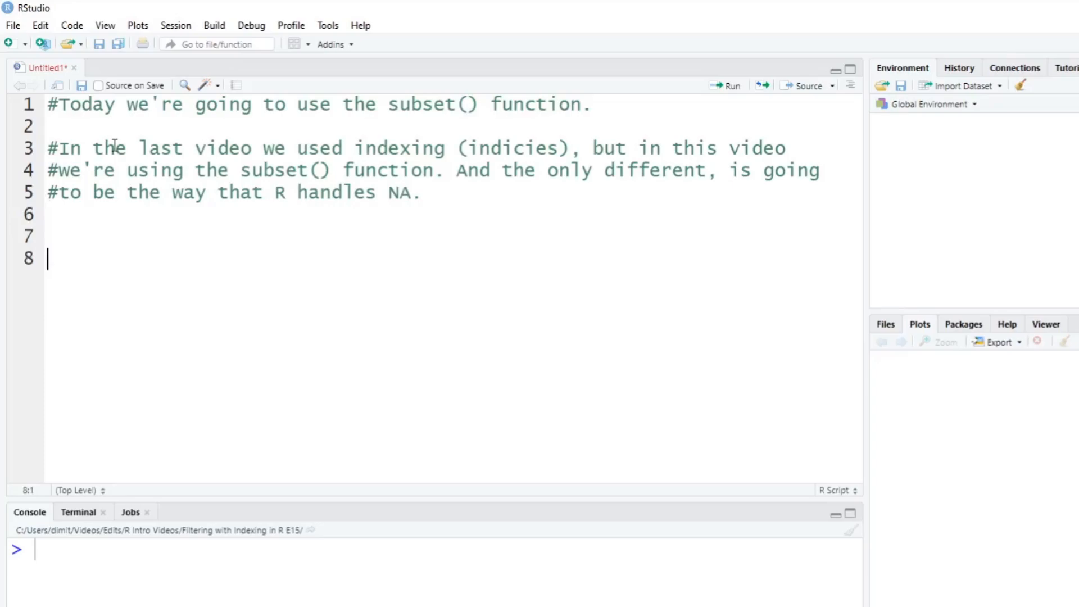
Define a <- c(72, 18, 65, NA, 35, NA) and run it
type("a")
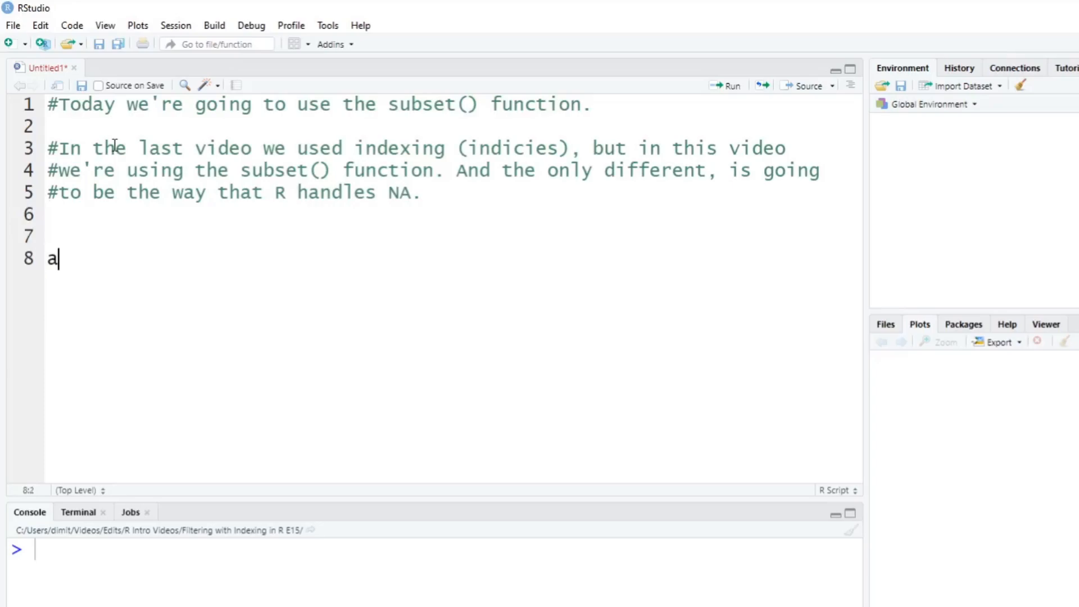
type("<0")
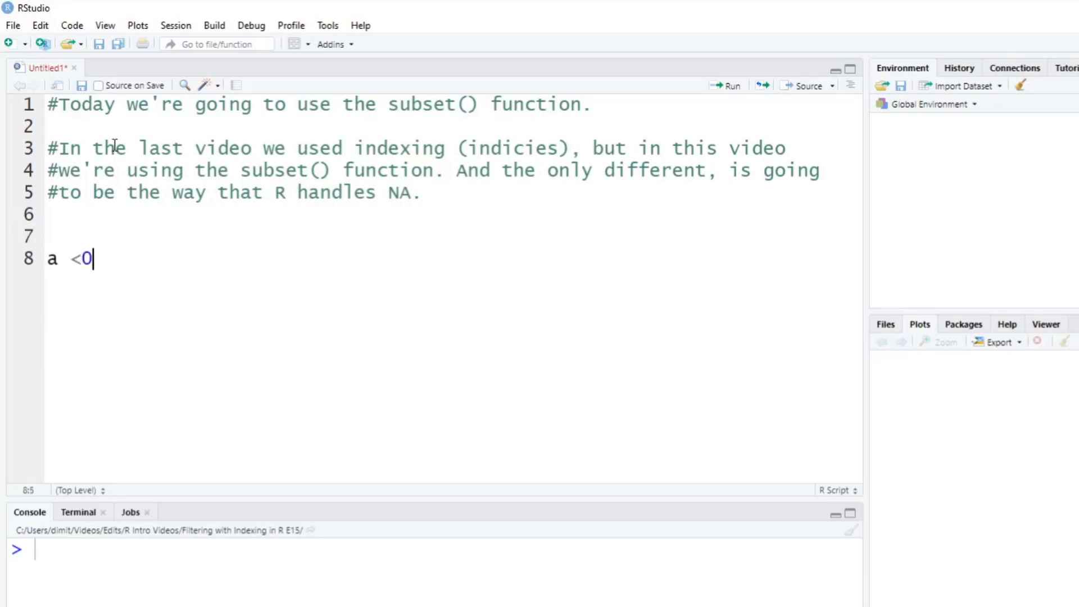
type("-")
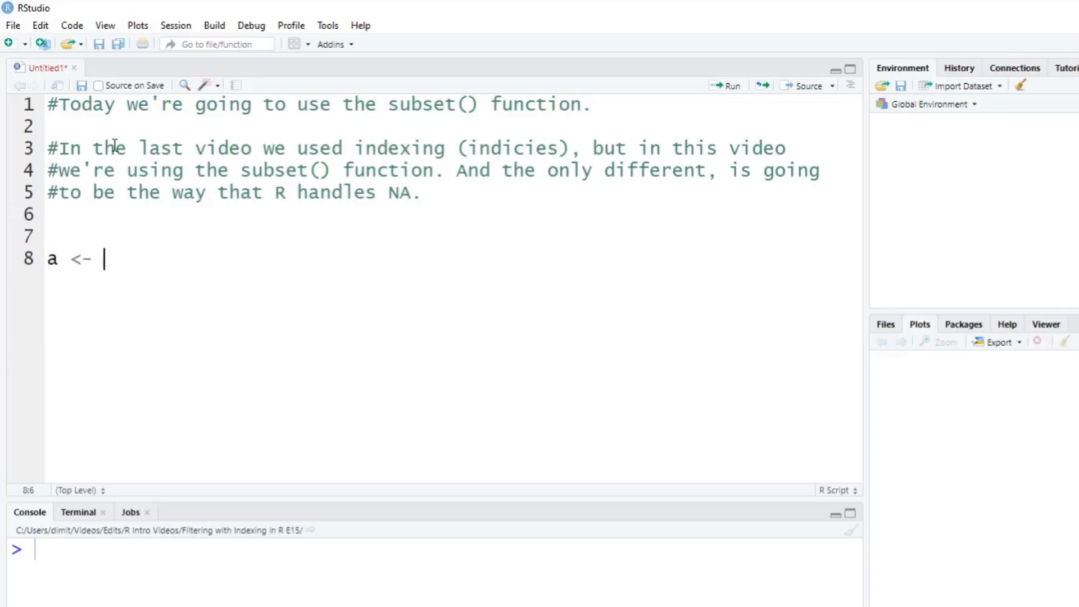
type("c(72)")
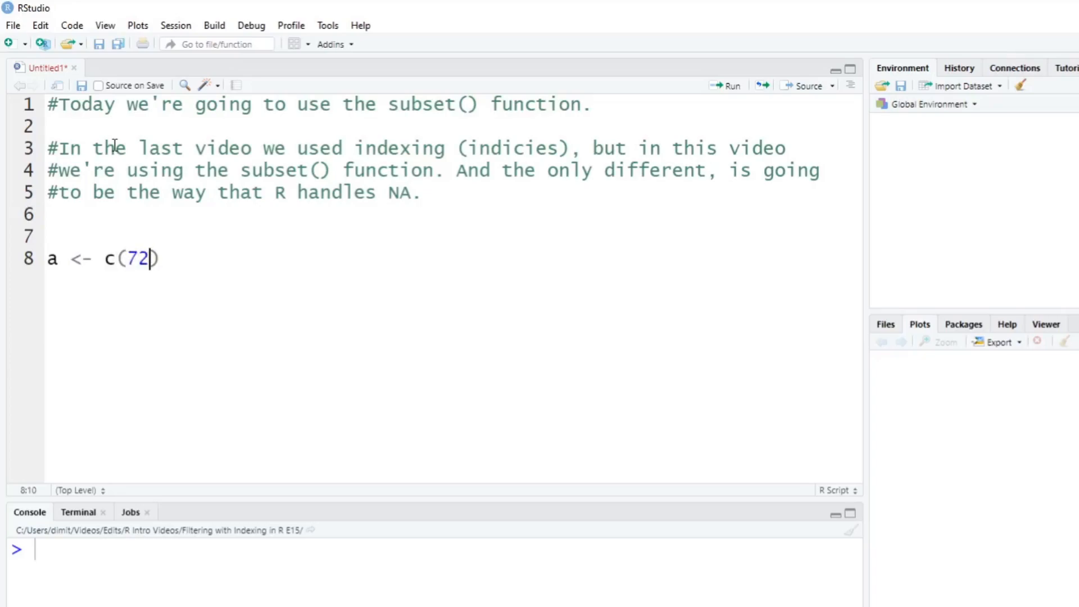
type(", 18")
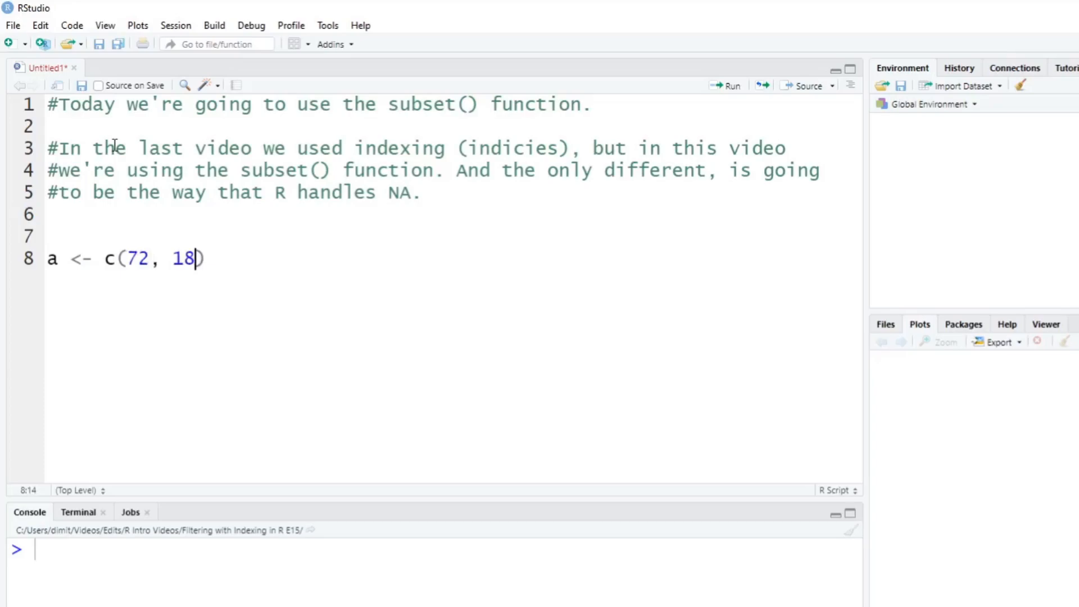
type(", 65")
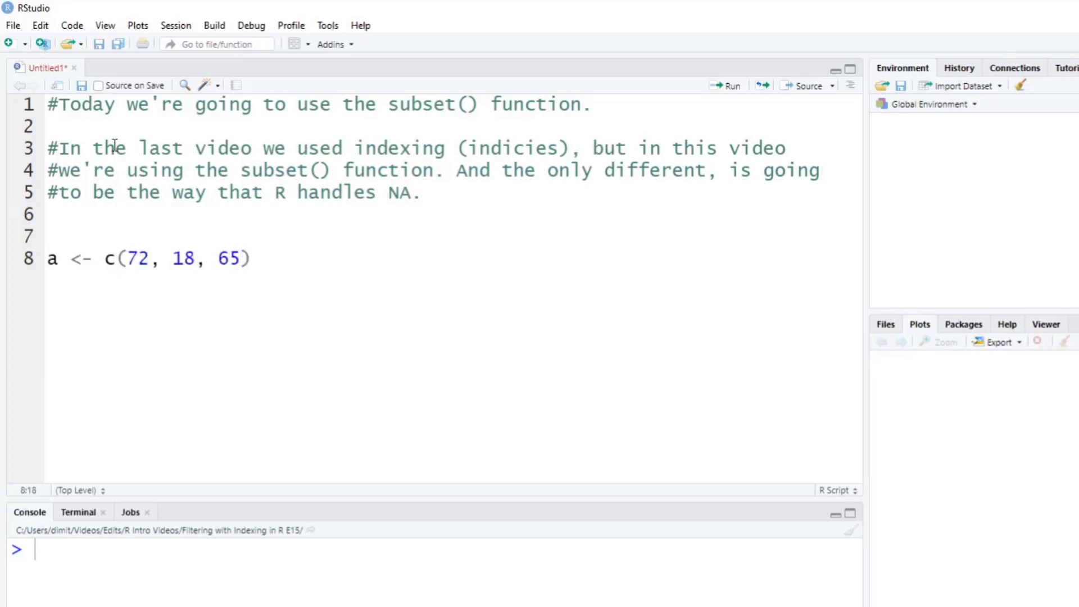
type(", NA, 35, NA")
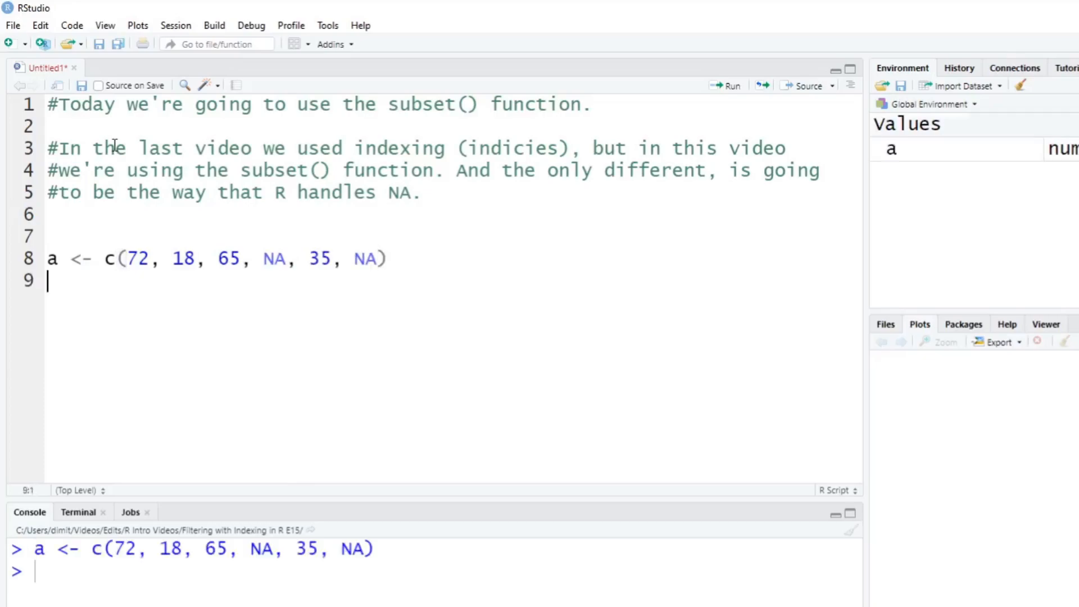
type("old <-")
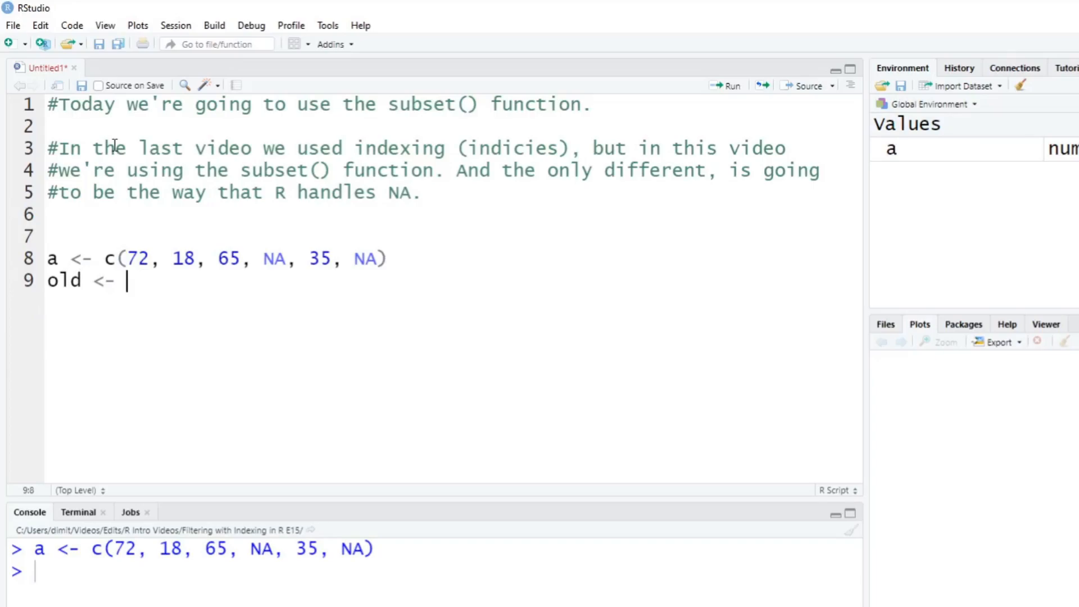
Complete old <- a[a > 30], run it, and start a new line
type("a")
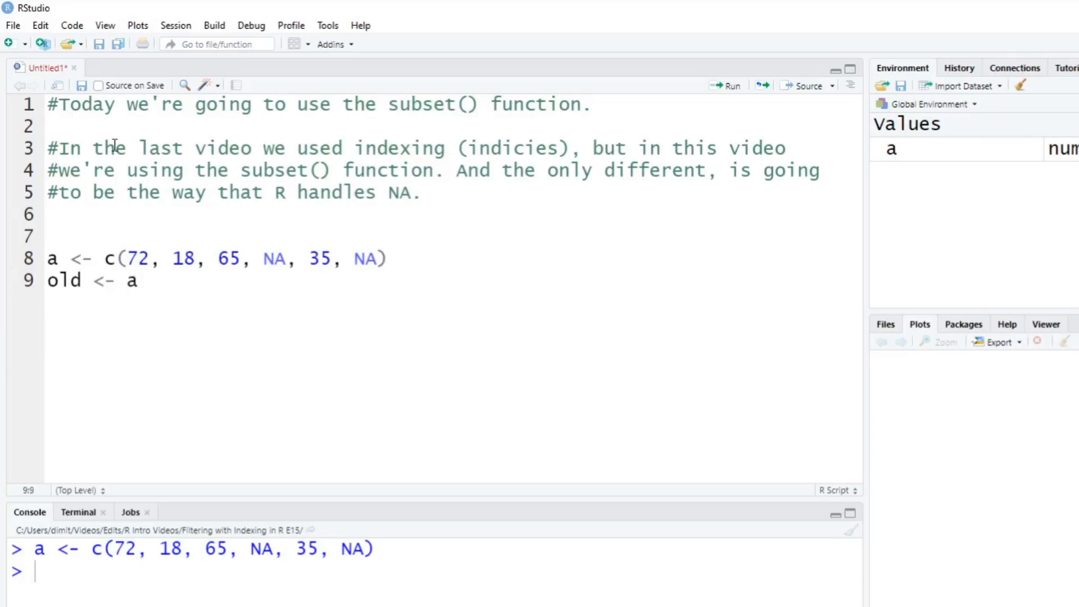
type("[]")
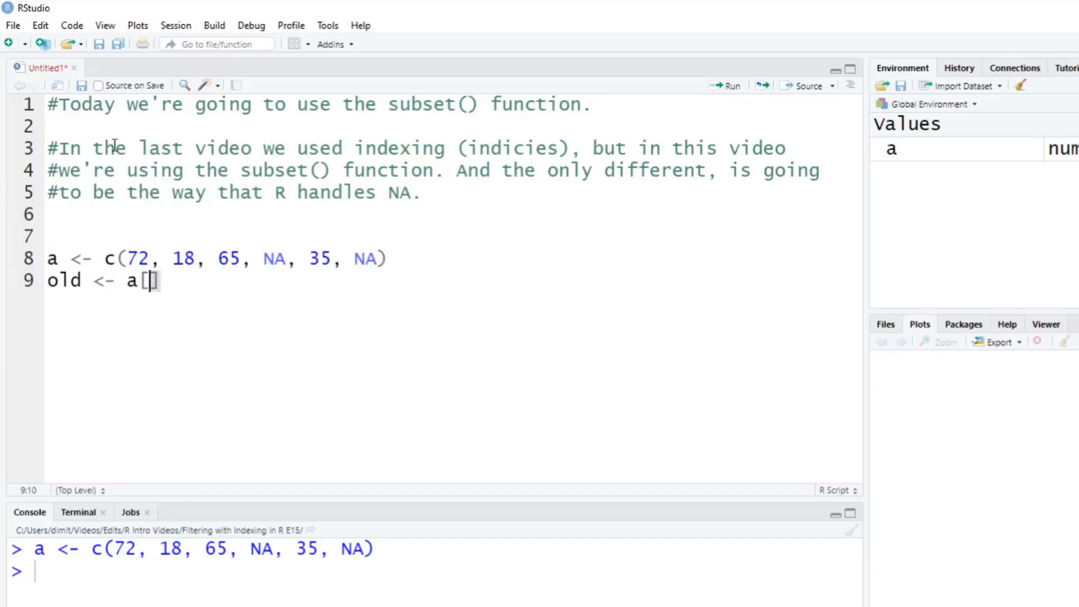
type("a >")
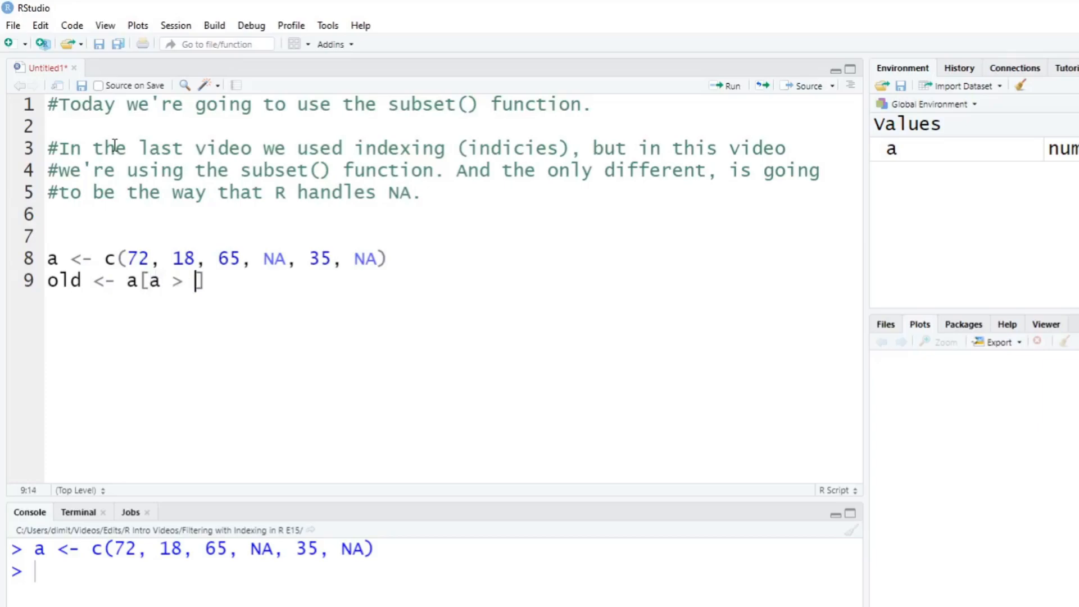
type("30")
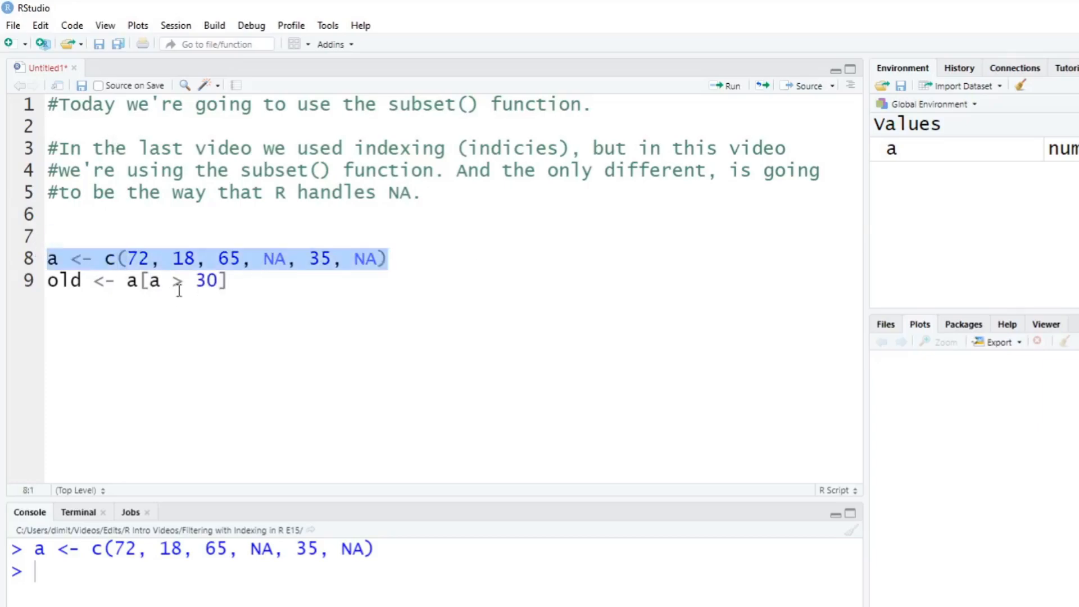
left_click(230, 280)
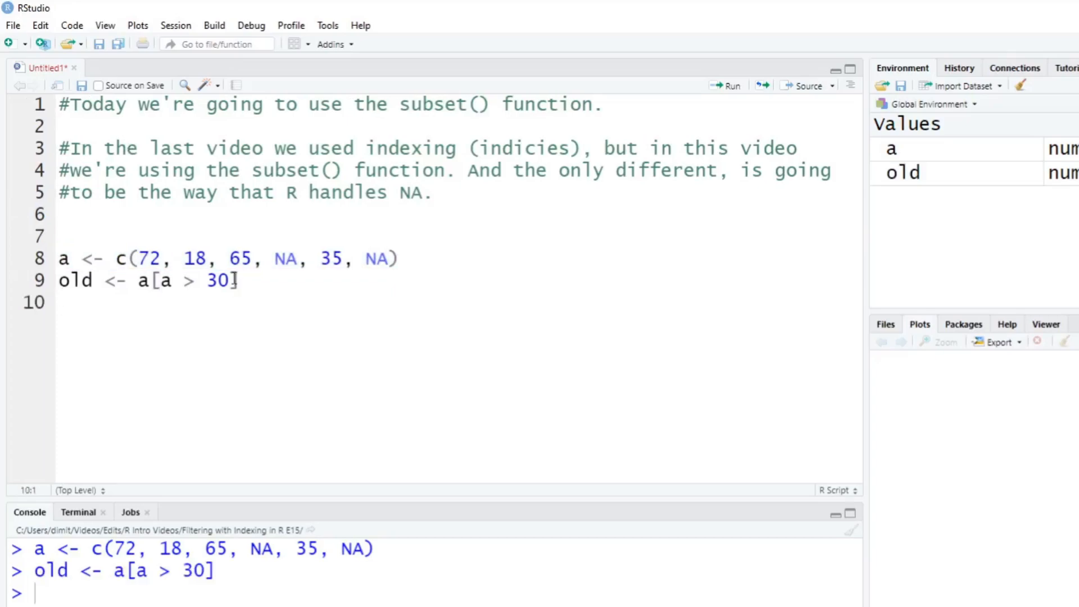
key("Return")
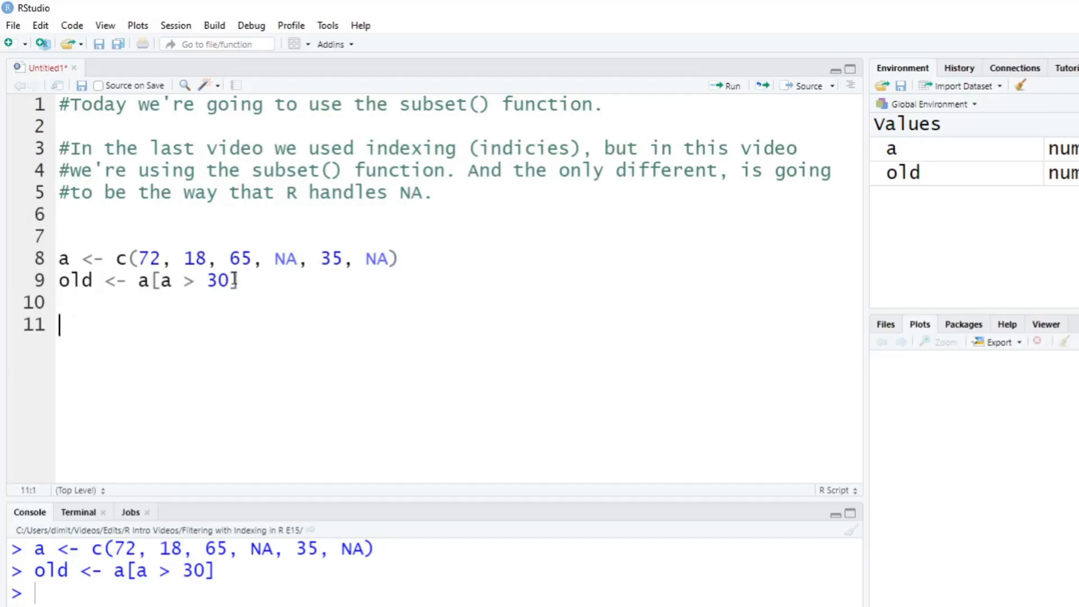
Run print(old) to show 72 65 NA 35 NA, then point back to vector a
type("print(old")
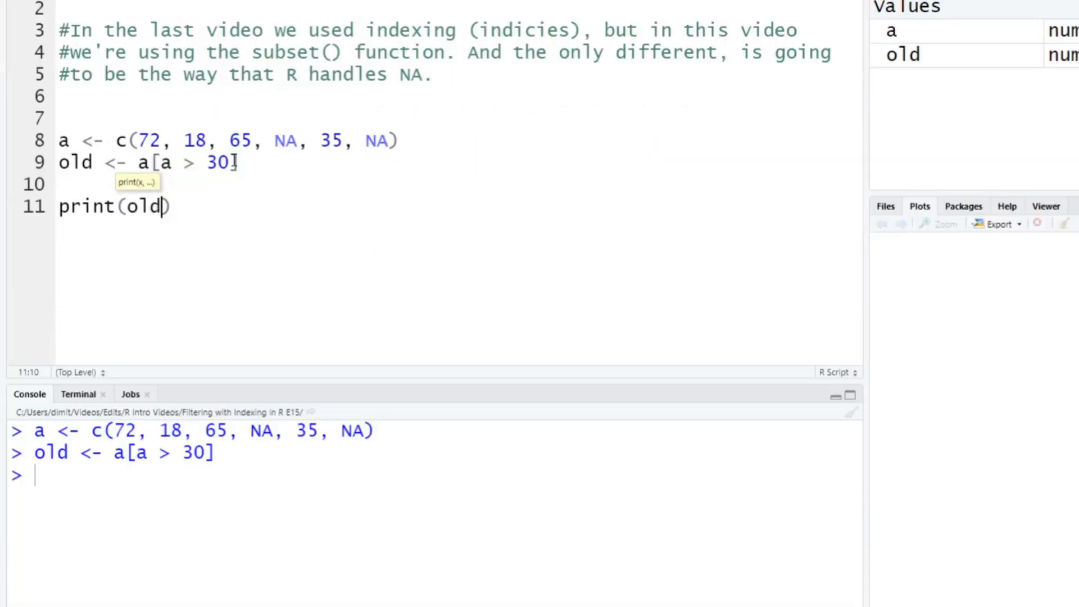
key("Return")
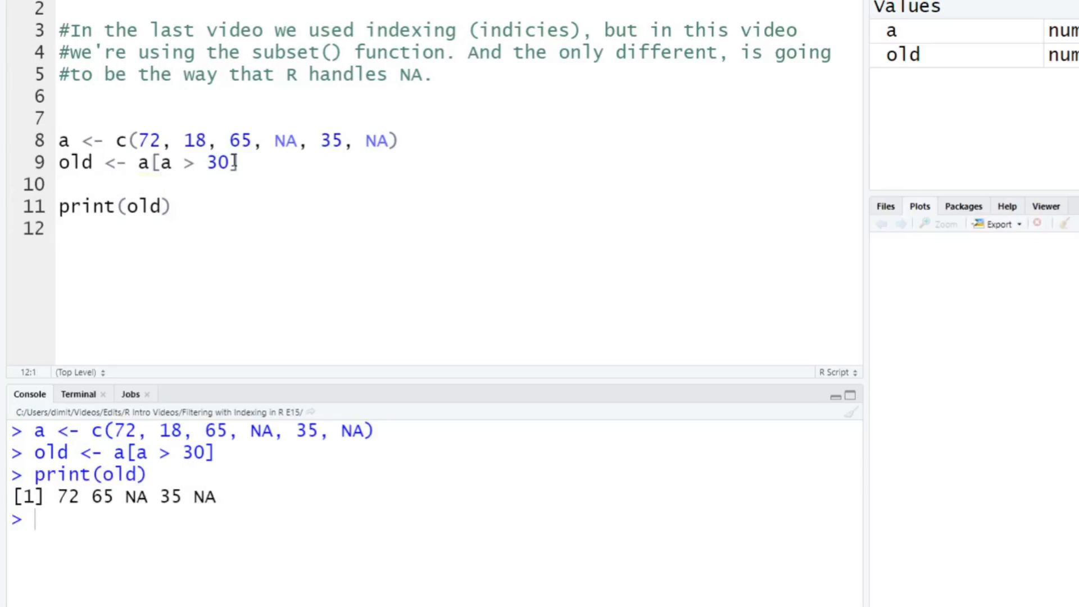
double_click(68, 496)
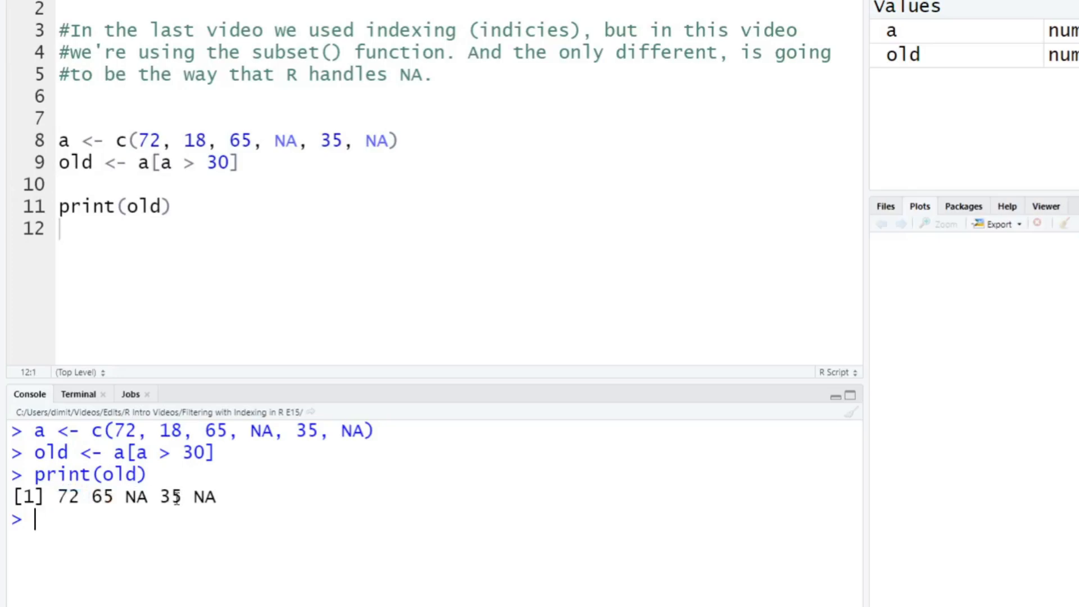
mouse_move(214, 138)
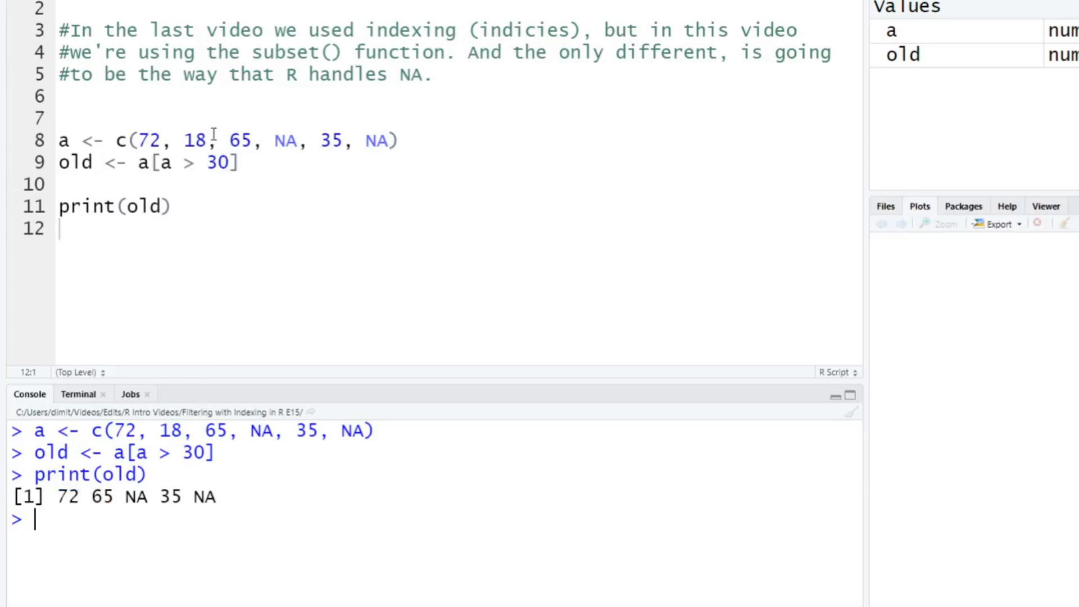
left_click(175, 140)
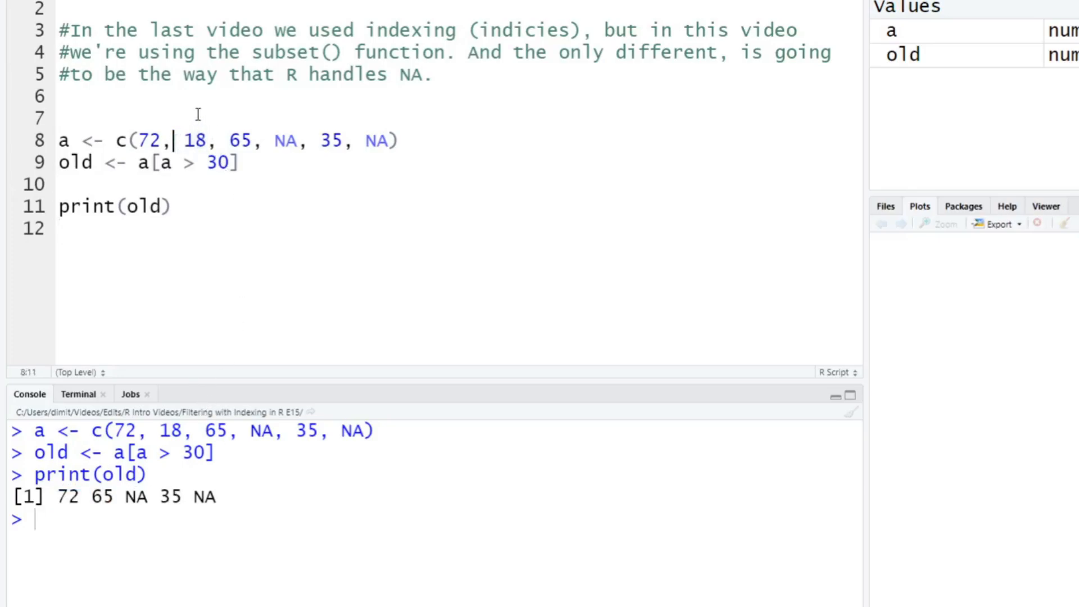
mouse_move(242, 191)
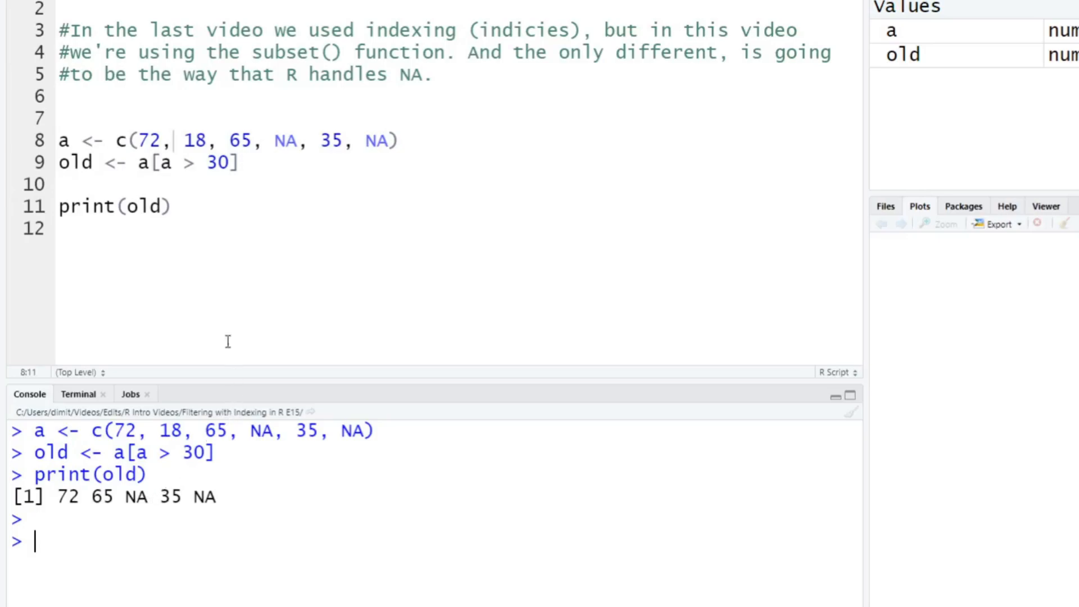
Add a 'For clarity' comment and the filter young <- a[a < 30]
type("#")
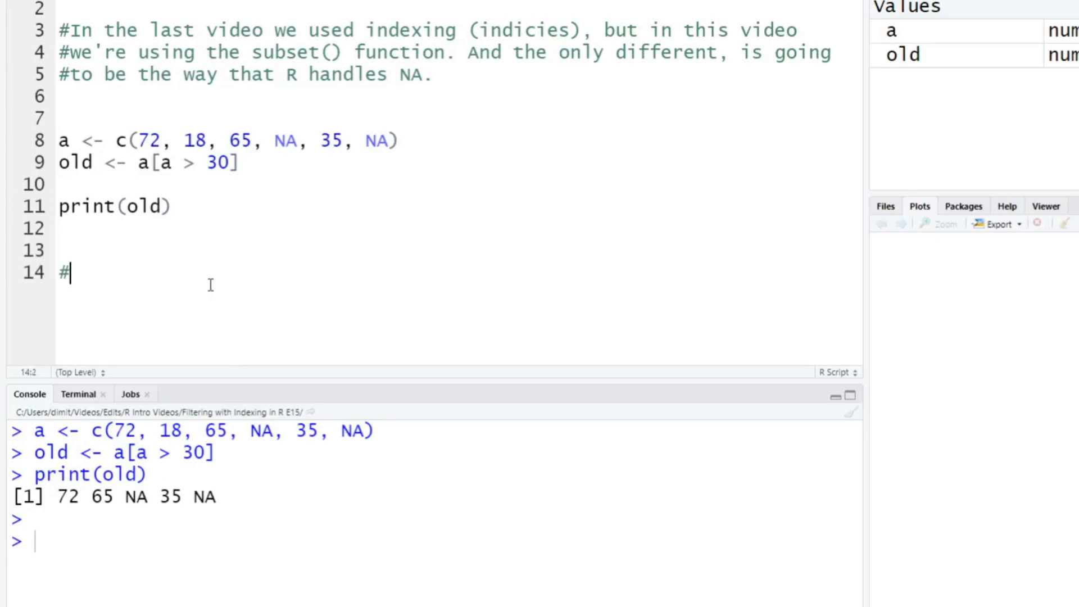
type("For clari")
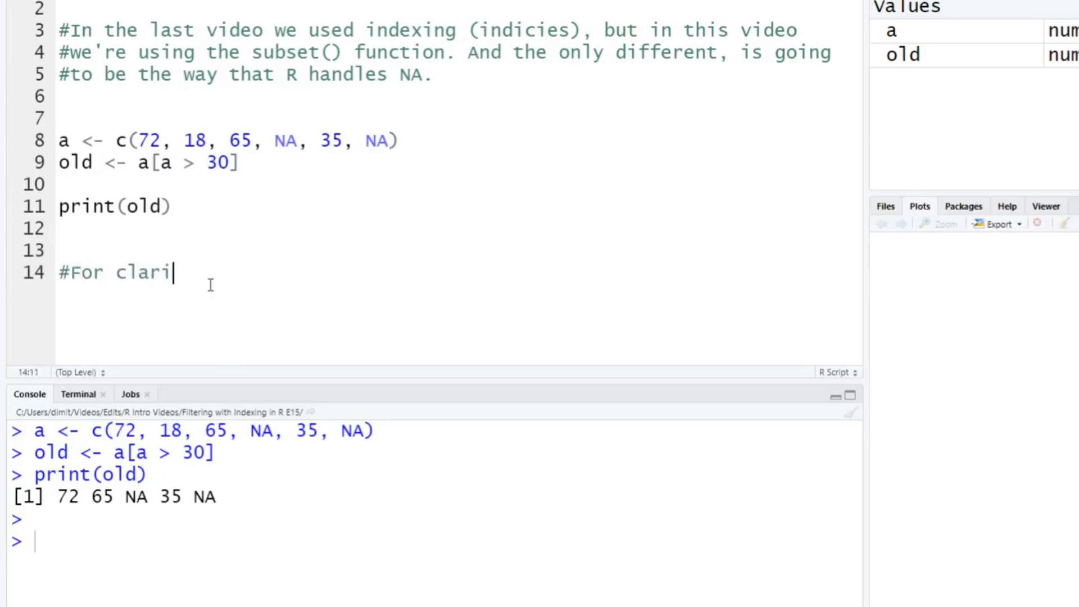
type("ty, we'll do the opposite example")
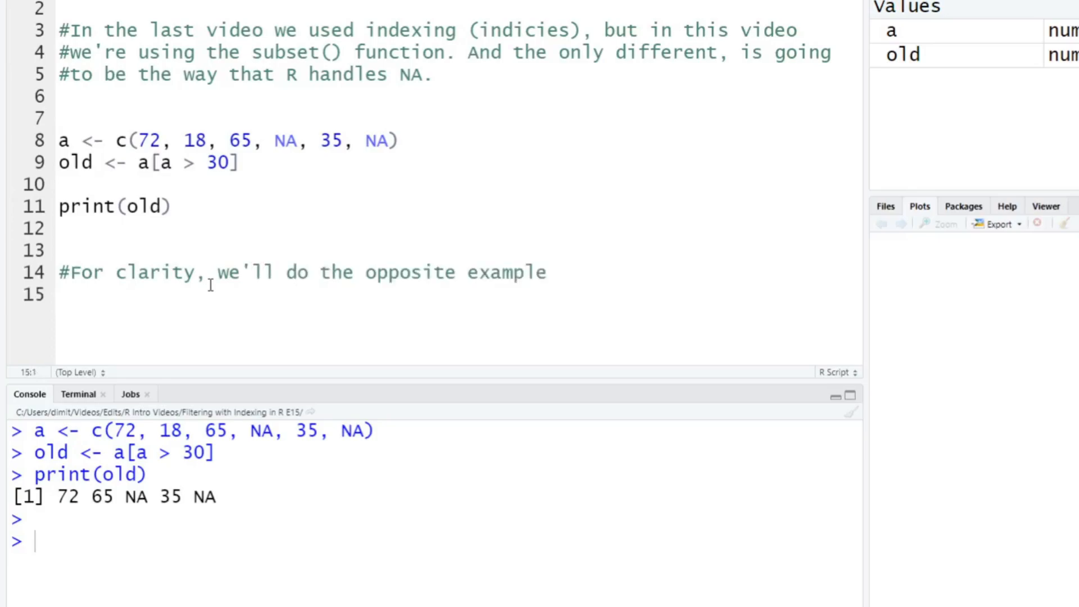
type("youn")
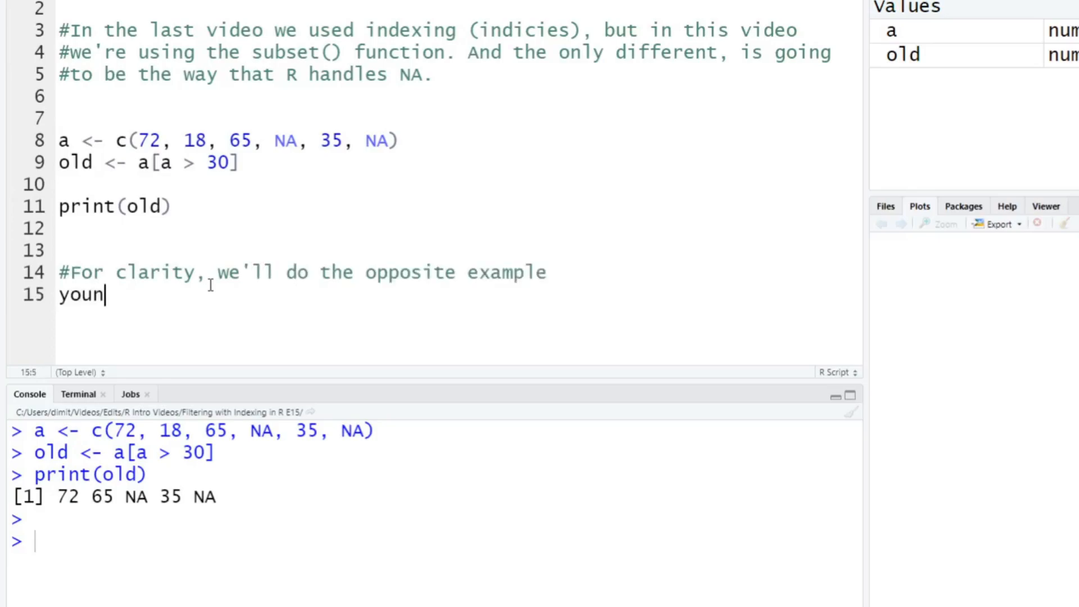
type("g <-")
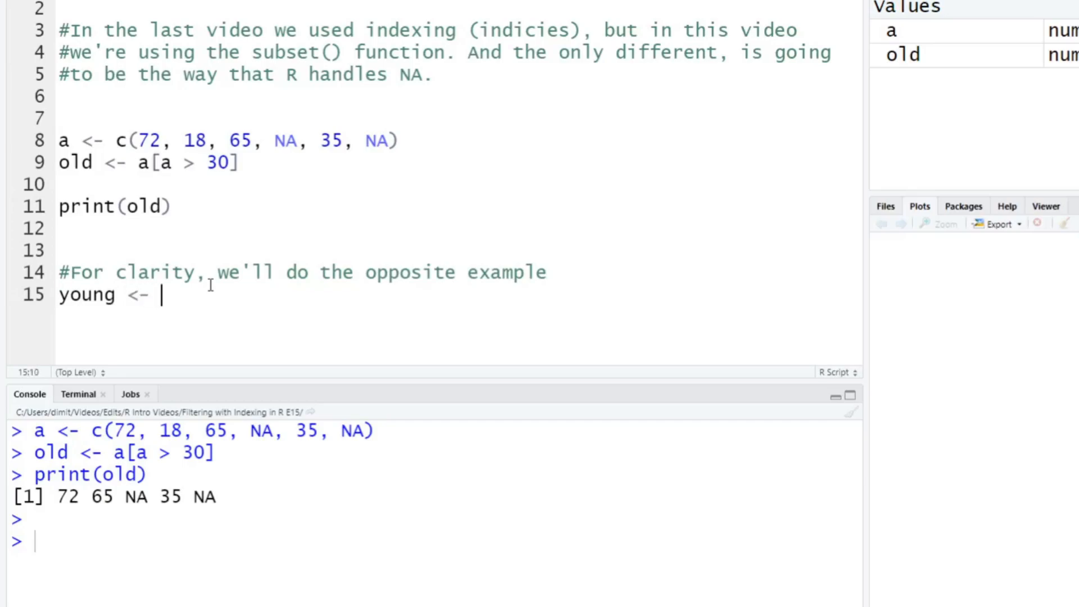
type("a[")
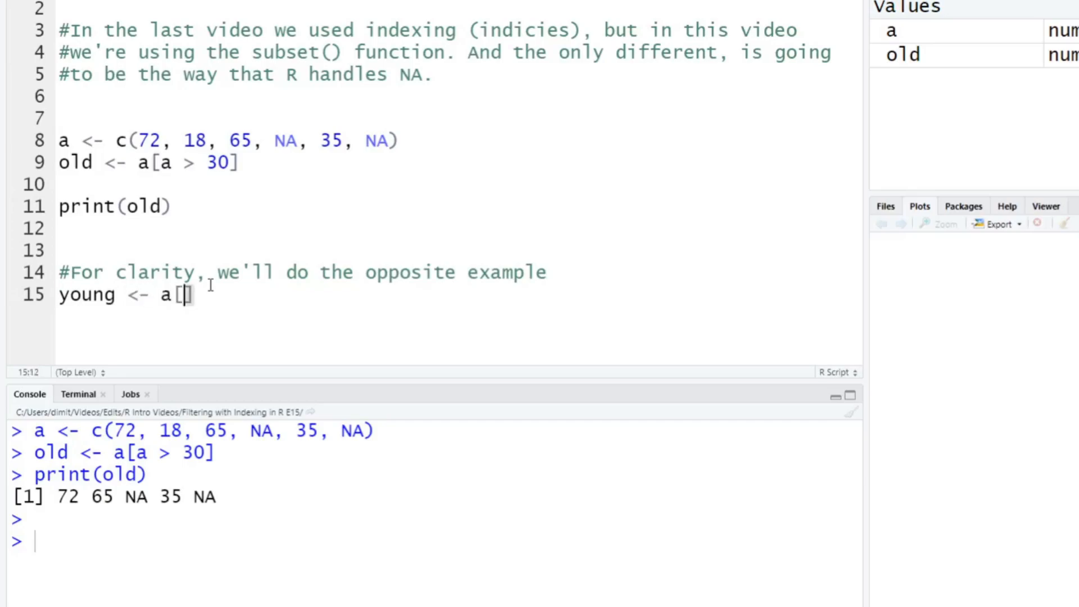
type("a")
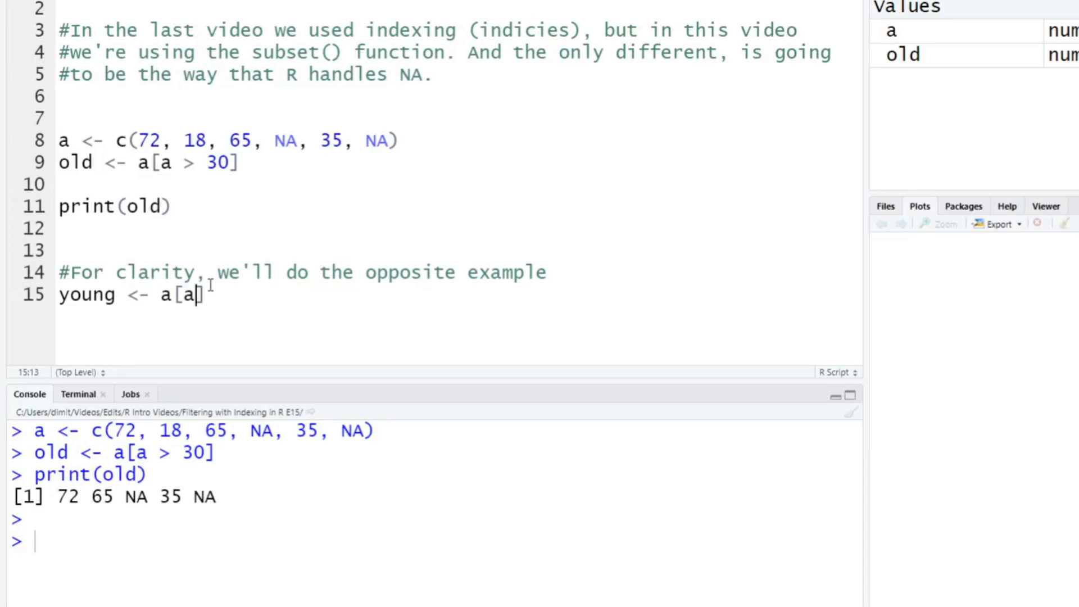
type("< 30")
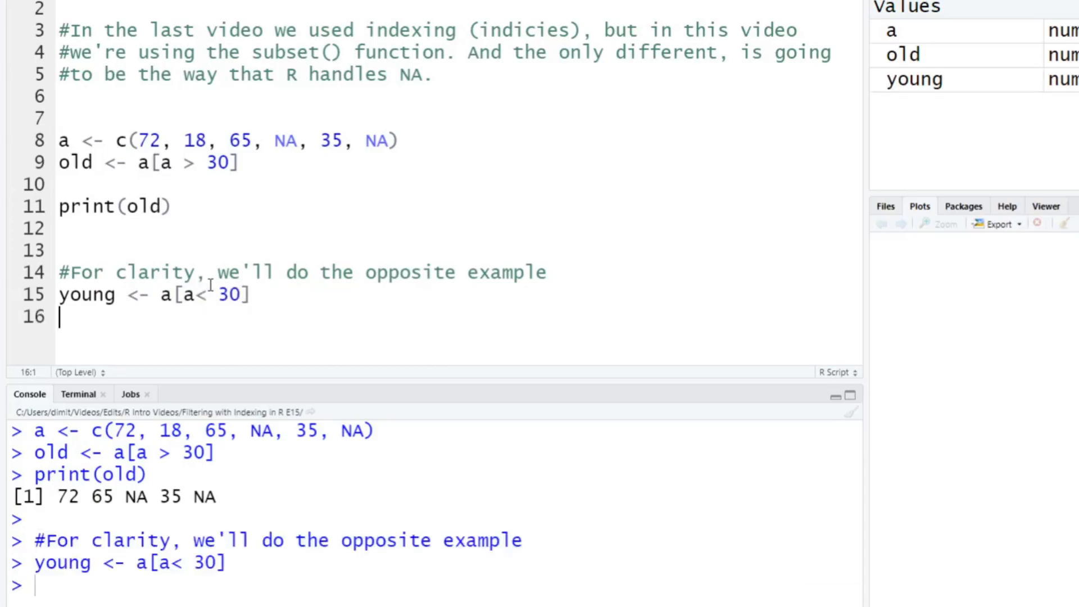
Add print(young) and run it, highlighting the output 18 NA NA
type("print")
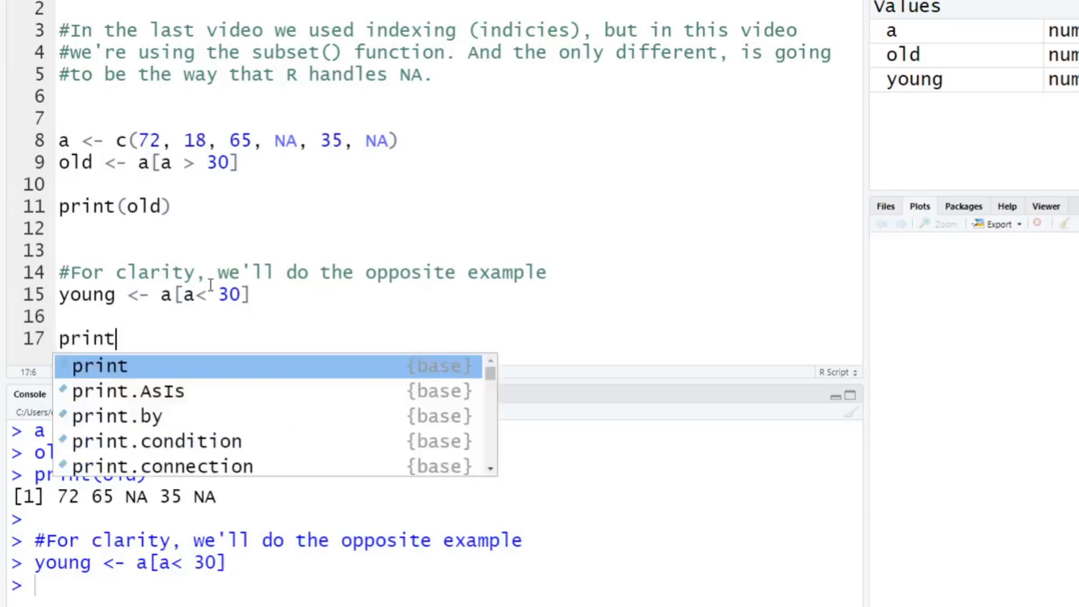
type("(y")
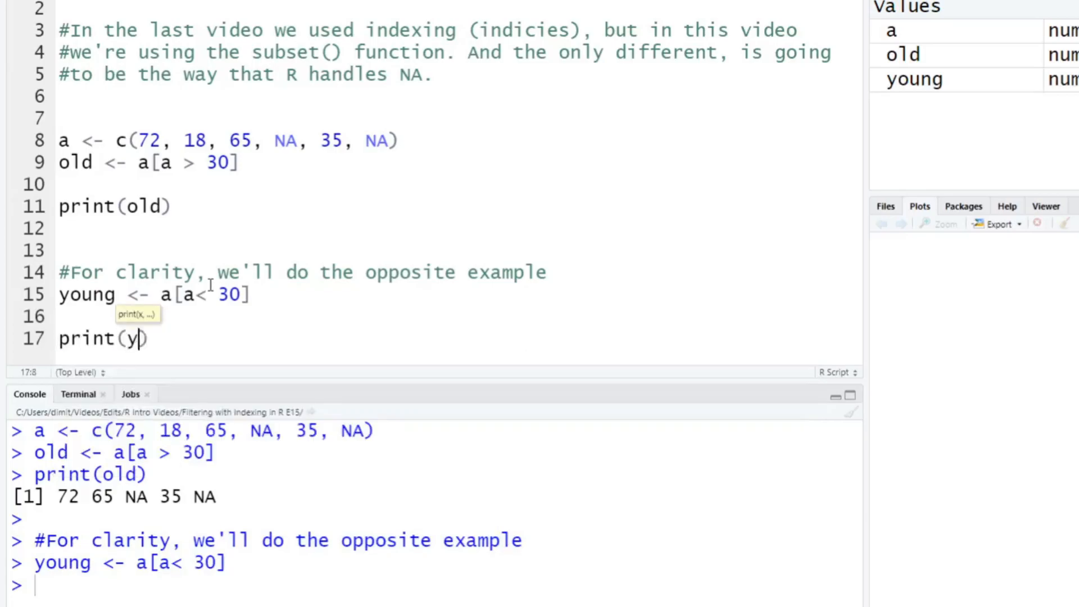
type("oung")
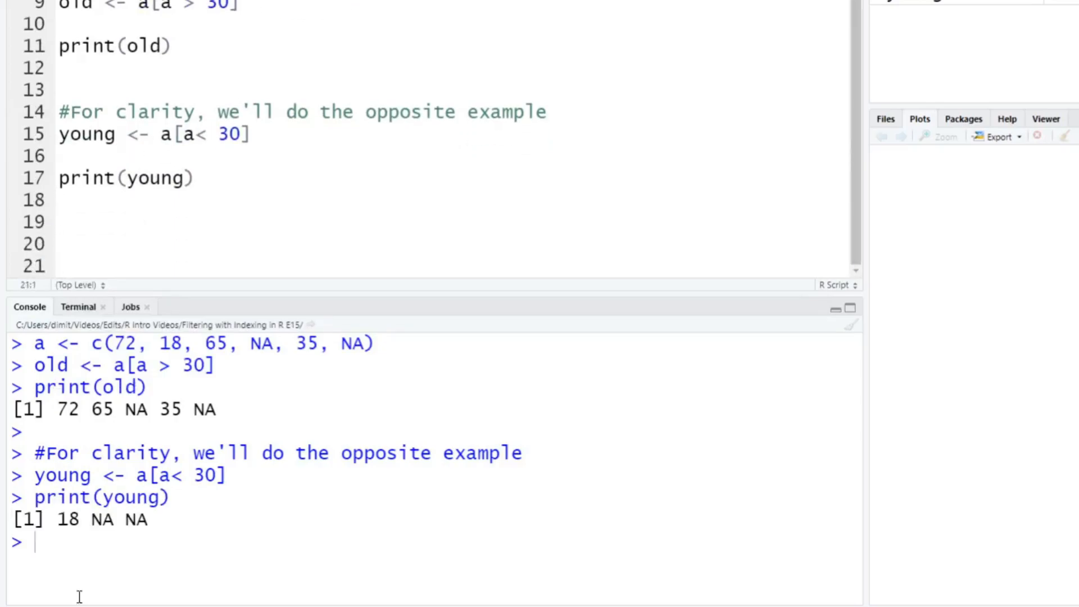
double_click(67, 519)
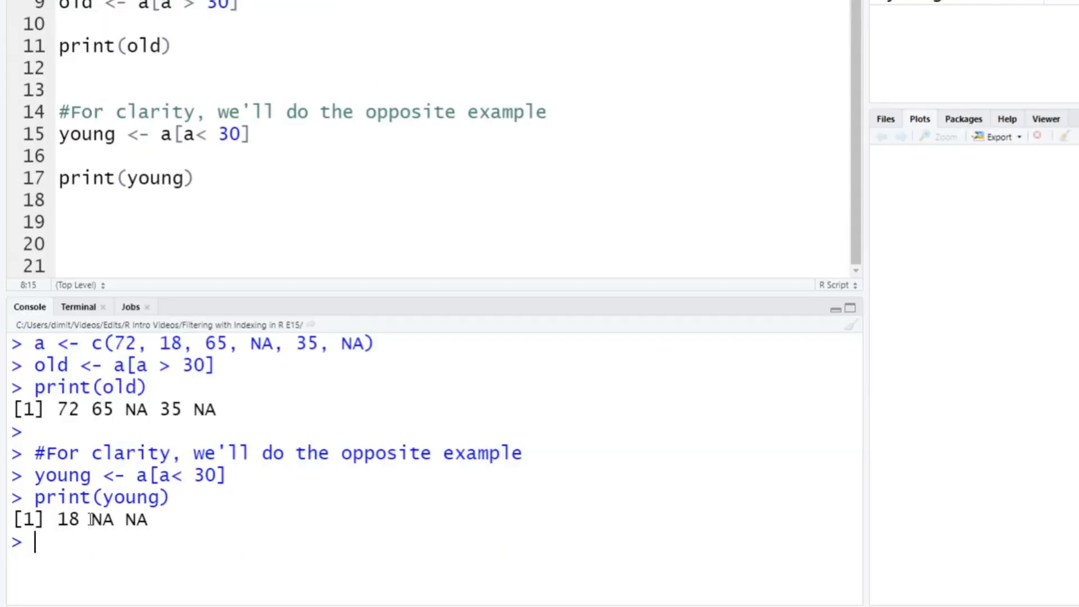
Highlight young's NAs and comment that NAs are included in both examples
double_click(101, 520)
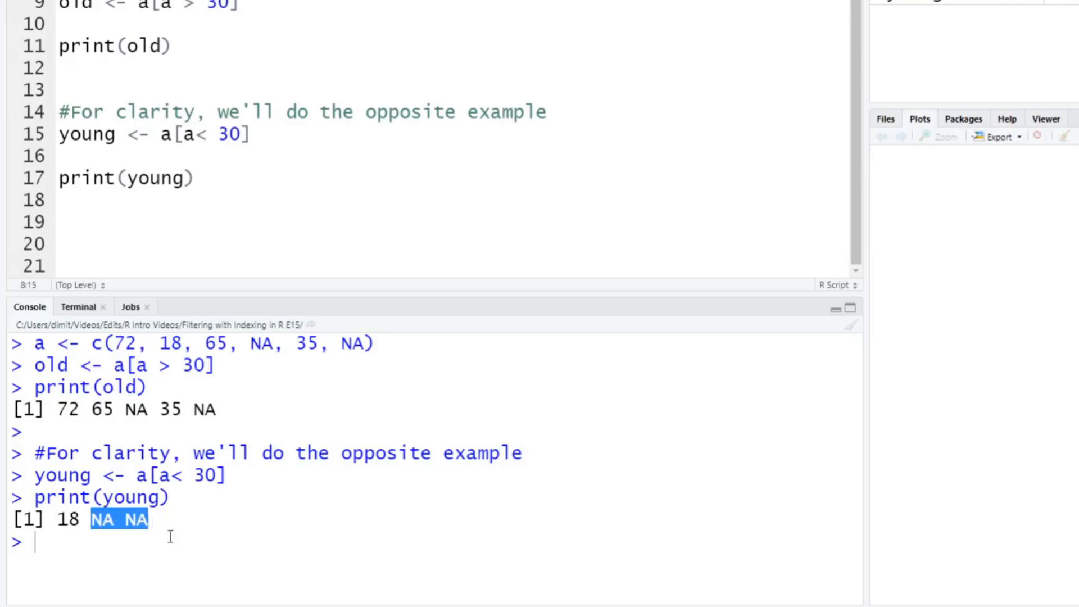
type("#NAs")
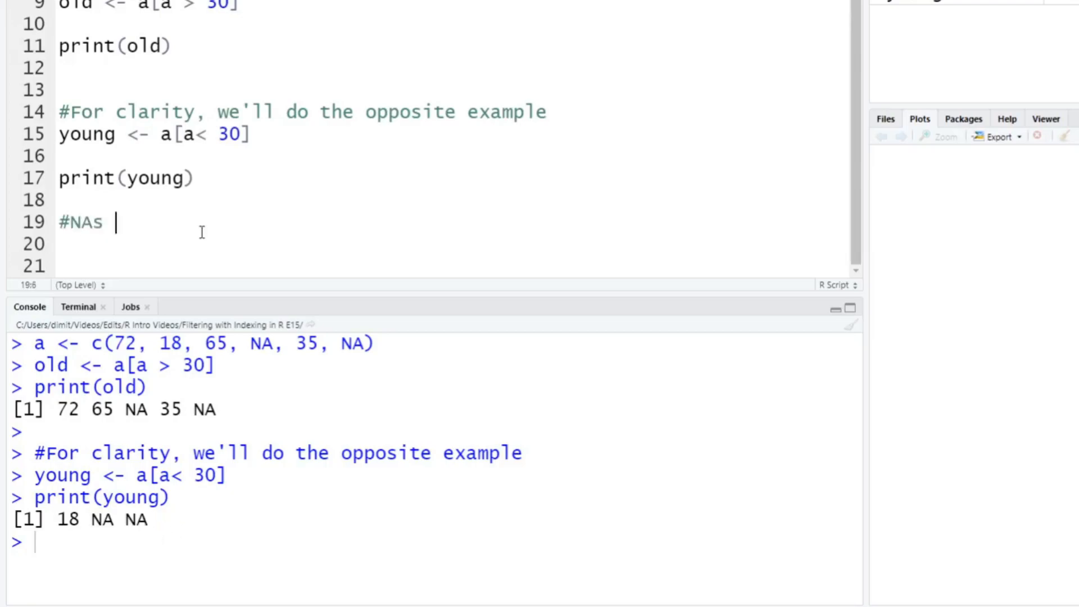
type("are included")
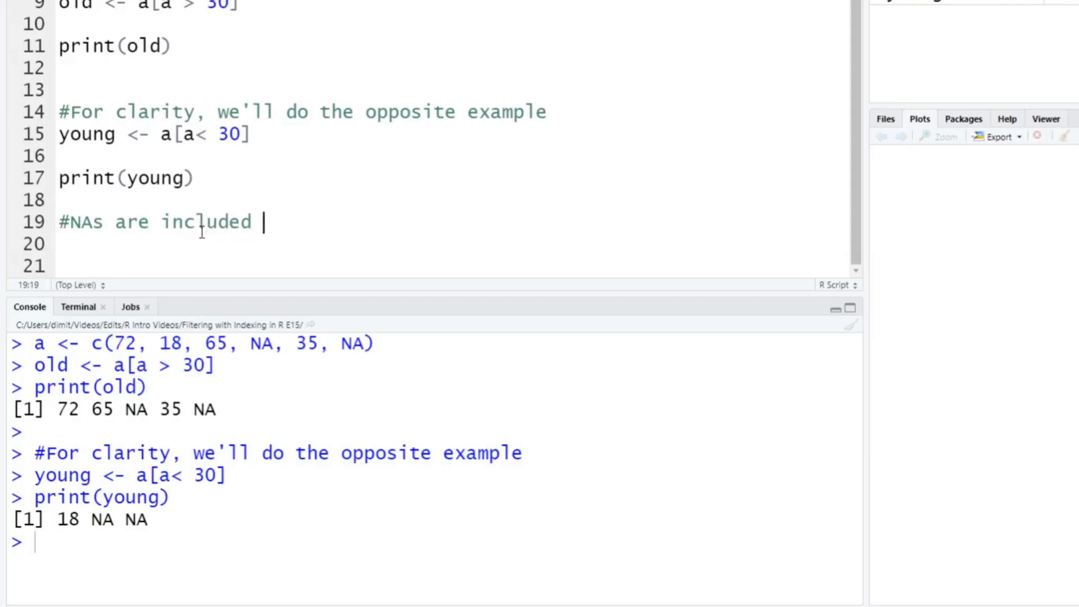
type("in both")
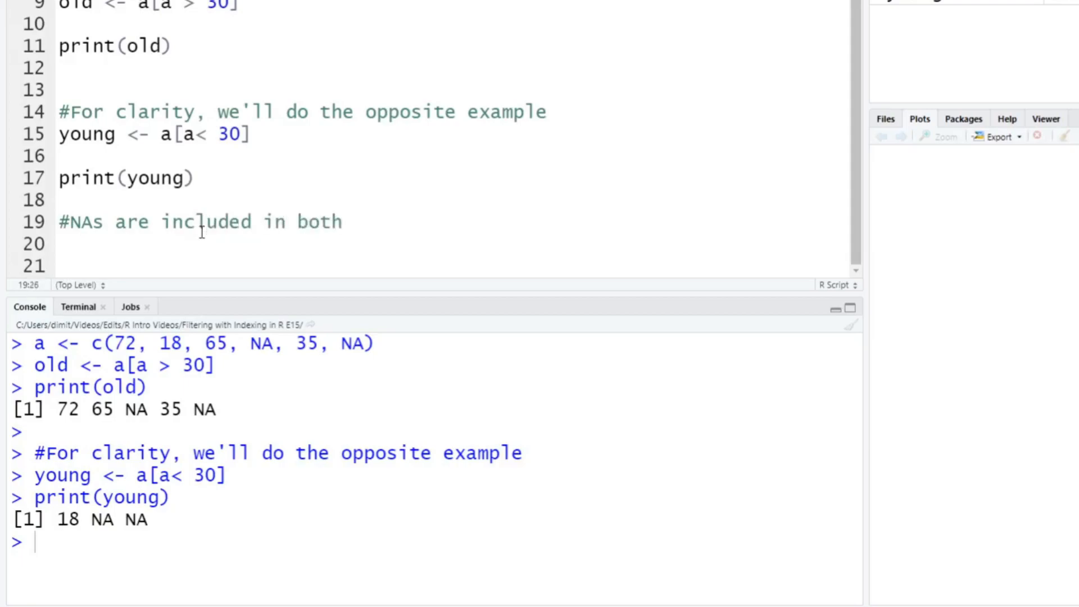
type("examples. Since R doesn't know")
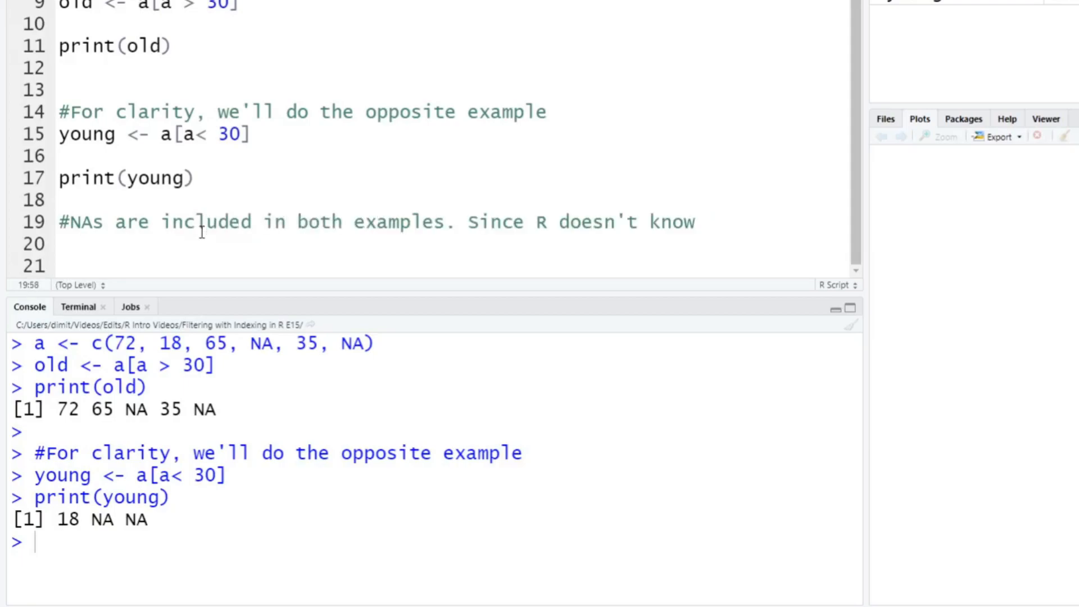
type("what NAs")
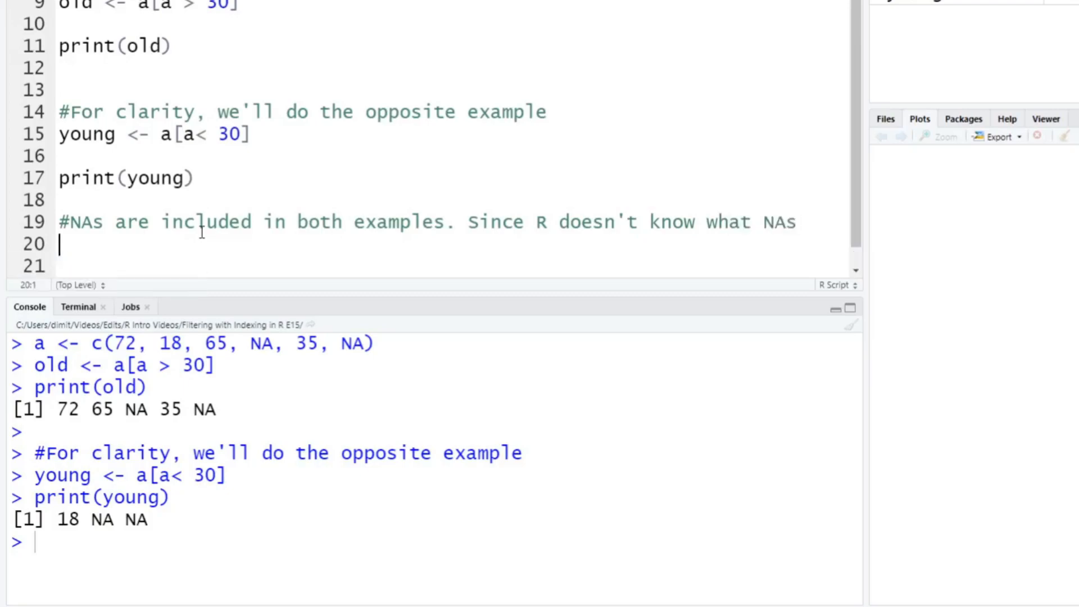
Finish the comment: with < and >, R defaults to keeping all NAs
type("#actuall")
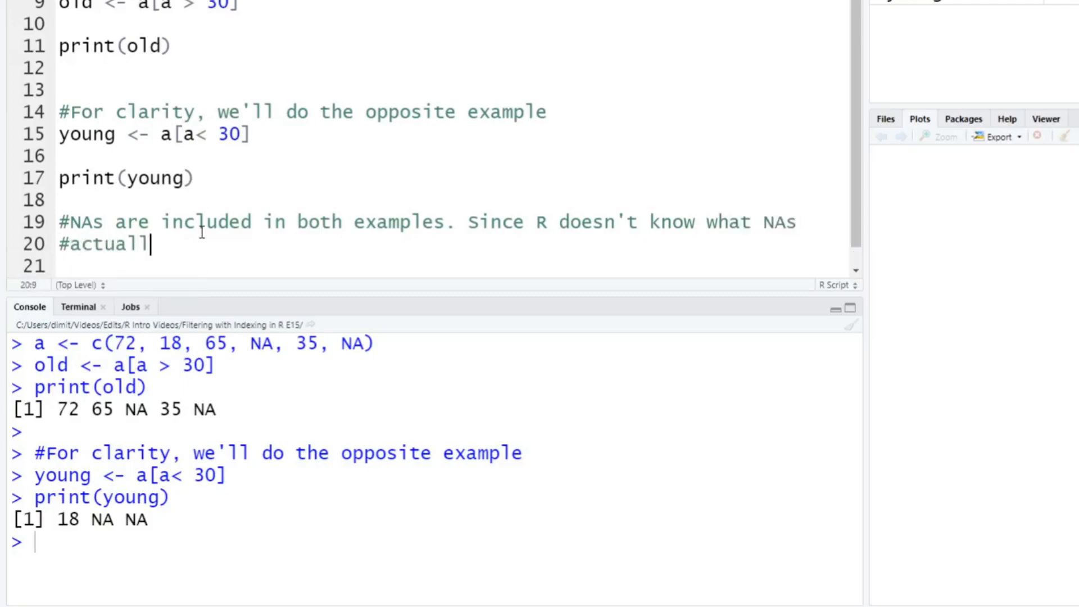
type("y are")
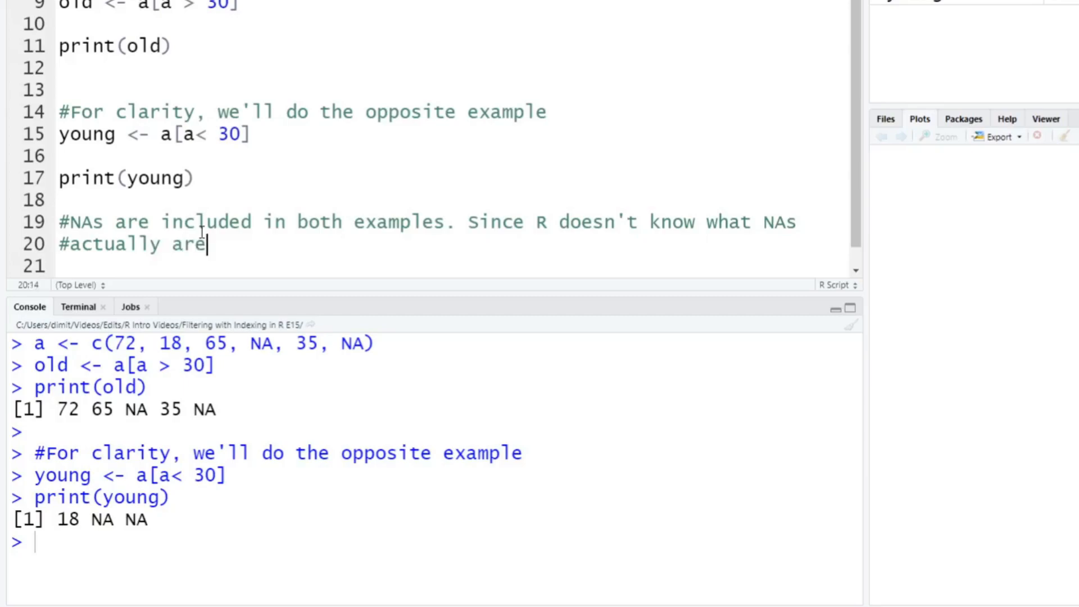
type(", in bo")
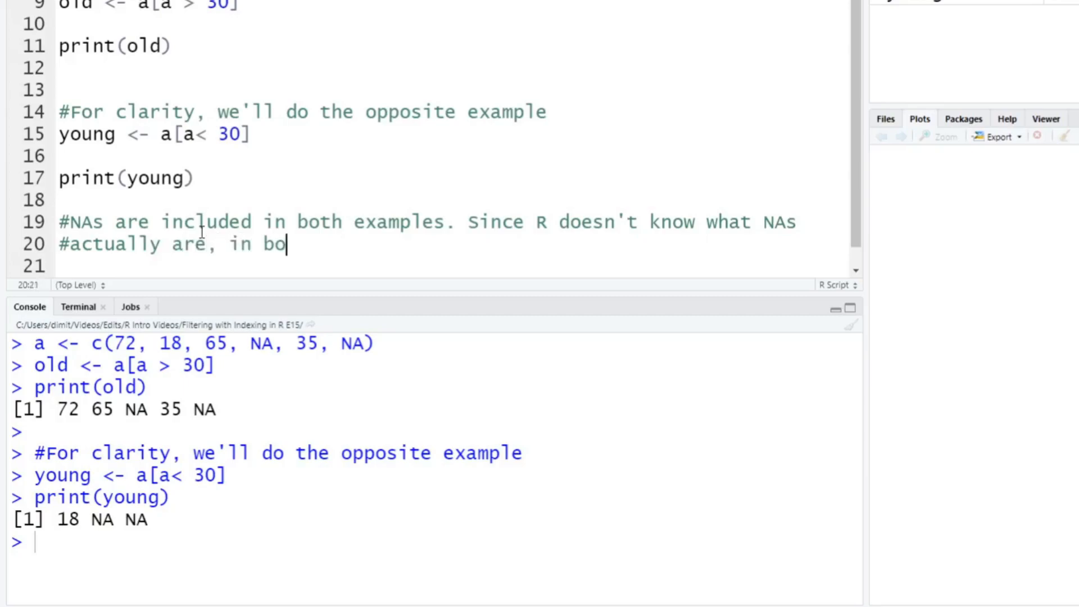
type("th cases \"<")
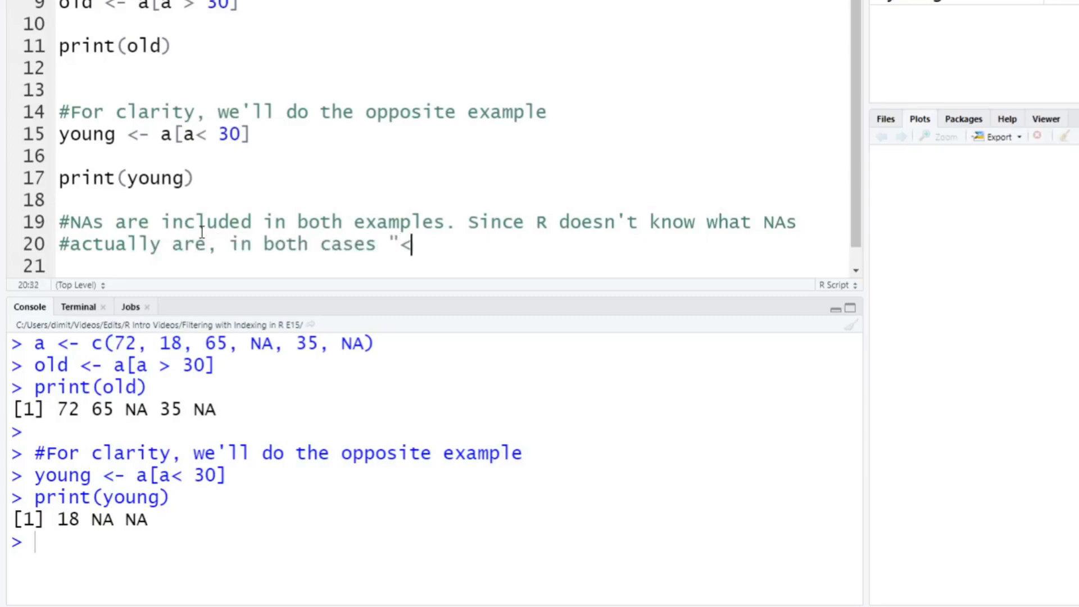
type("\" and \">\" it de")
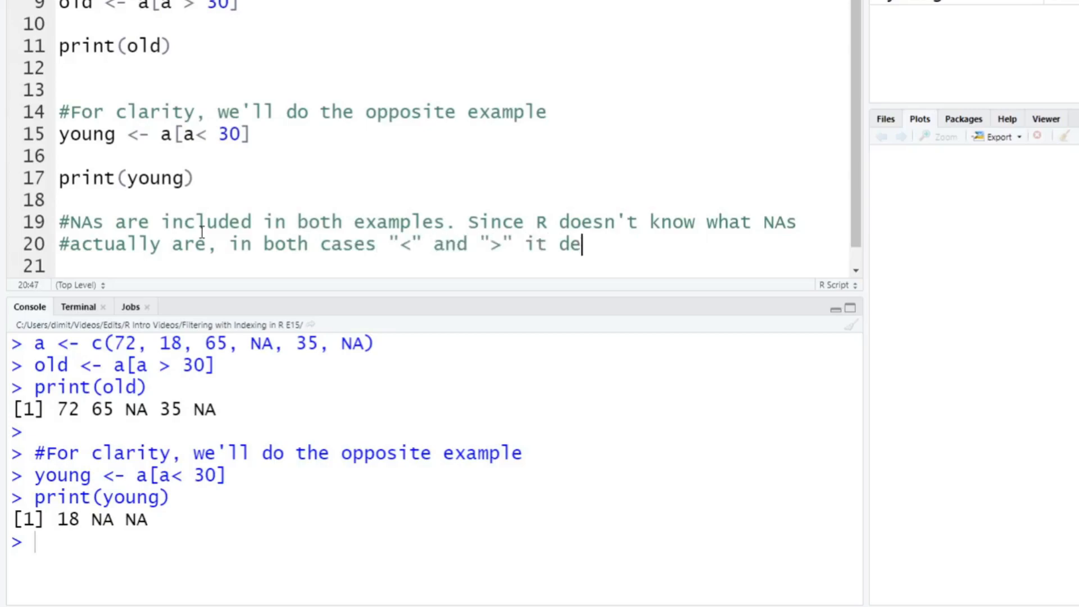
type("faults to ke")
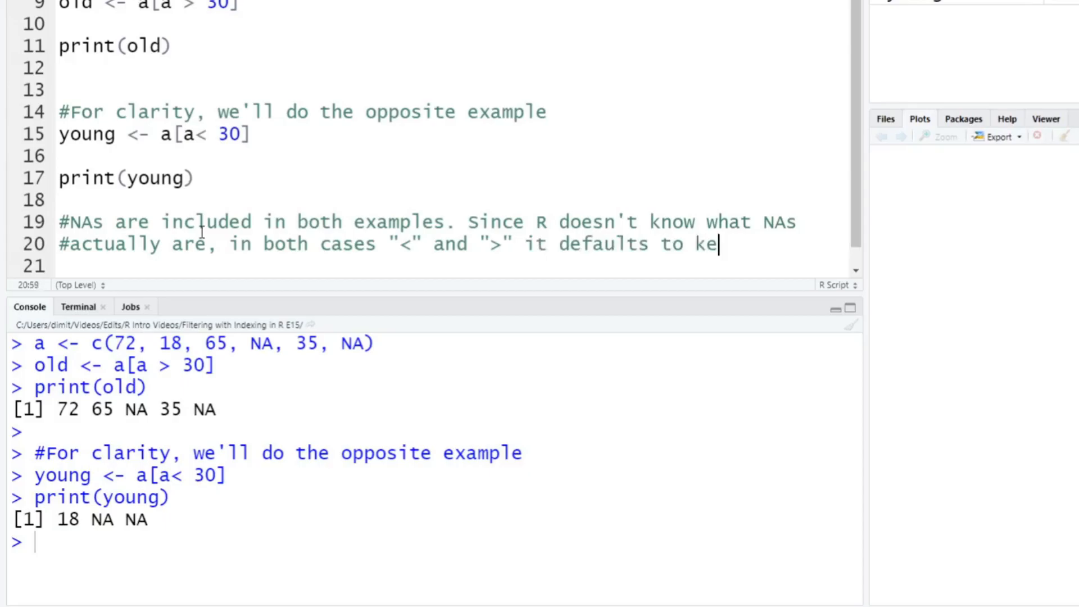
type("eping all\\n#NAs.")
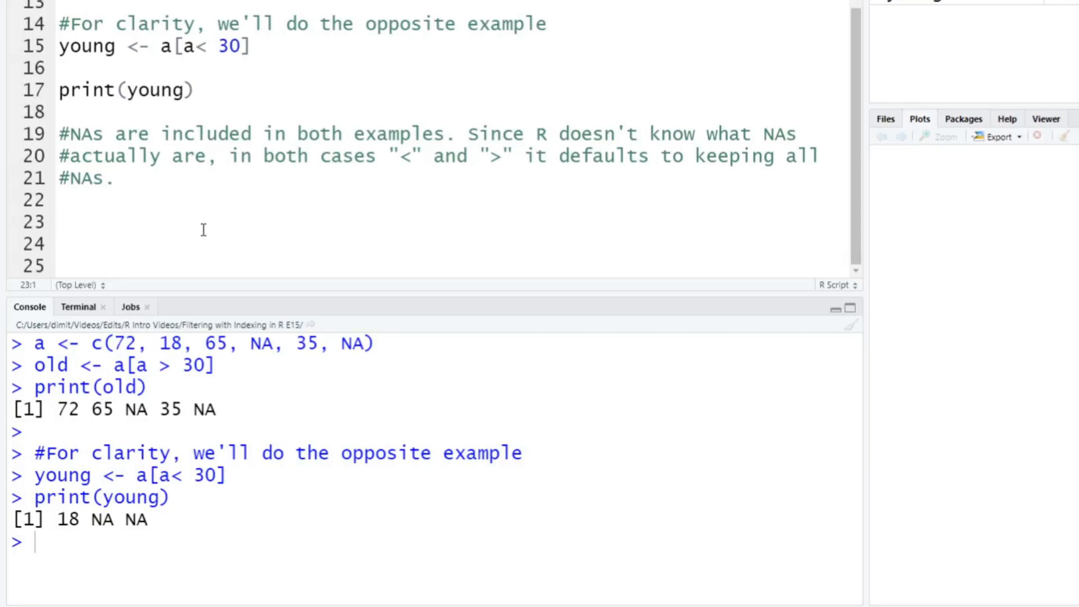
Add a comment that we can use subset(), which will drop NAs
type("We")
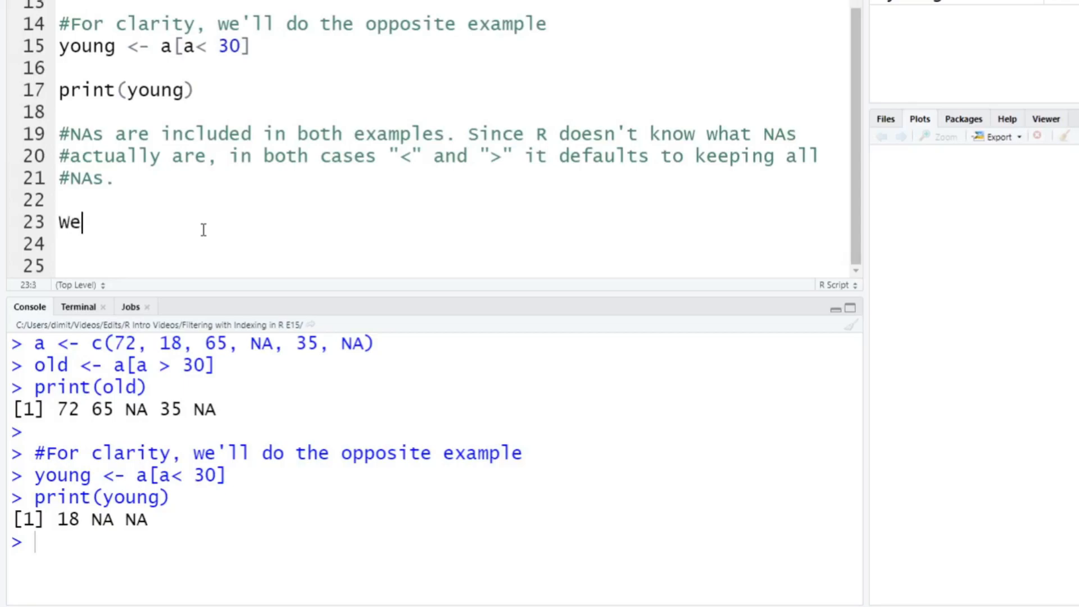
type("#")
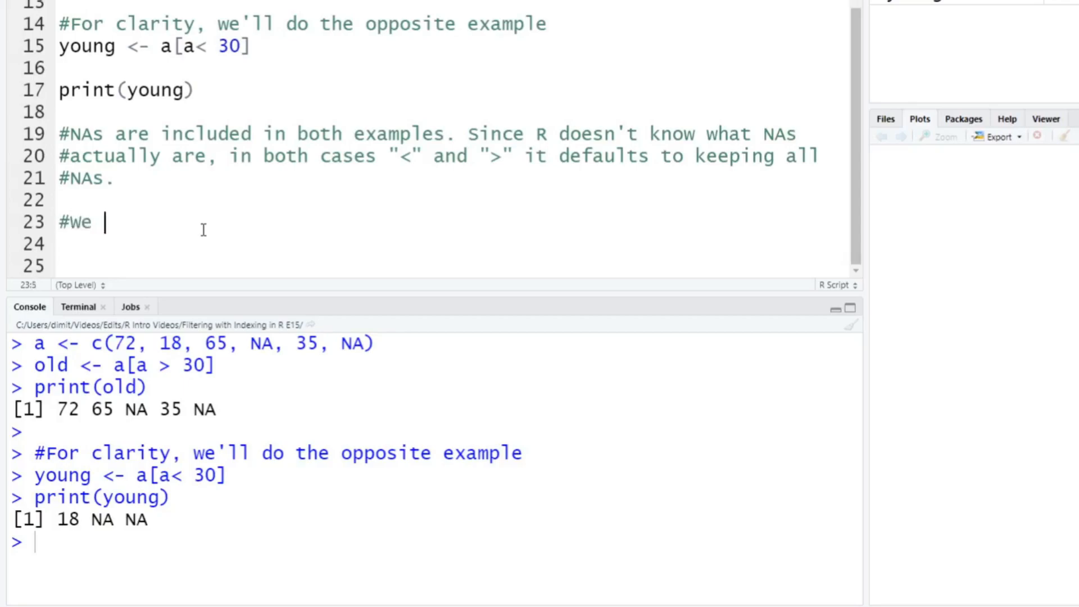
type("can use sub")
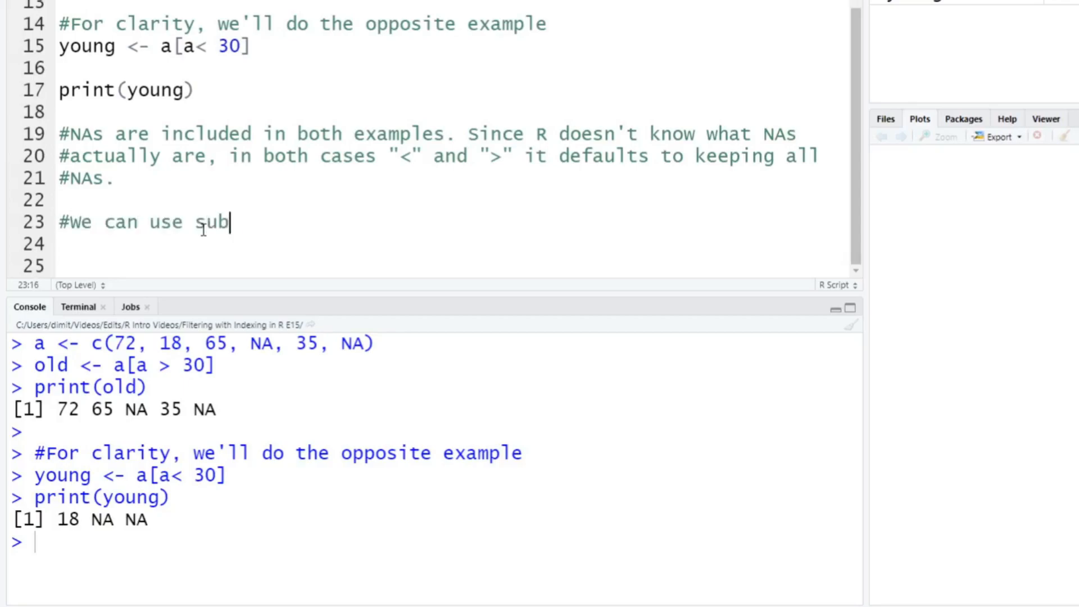
type("set() however it w")
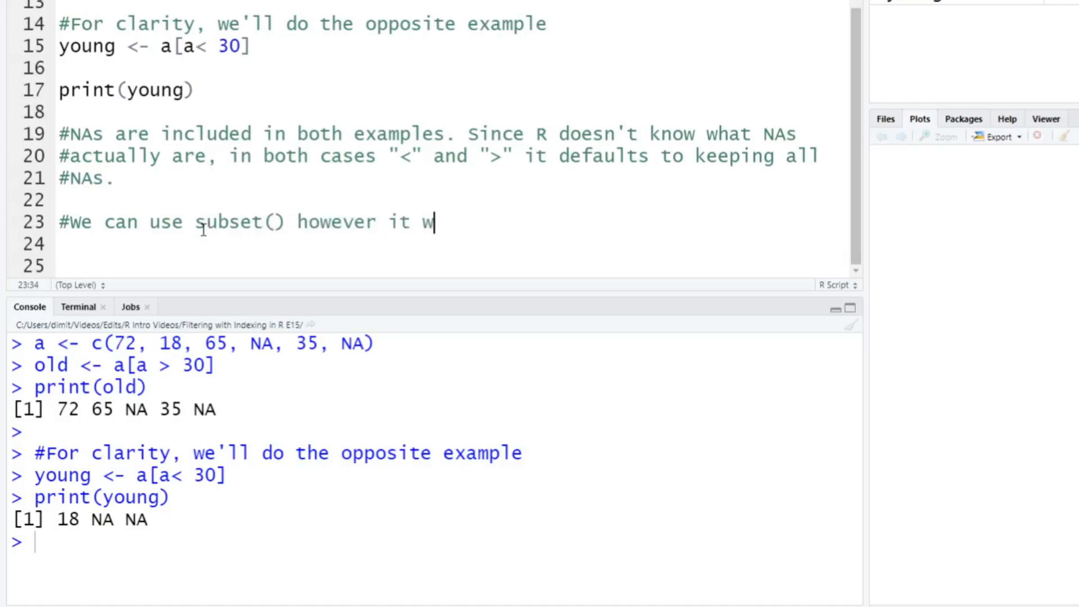
type("ill drop NAs.")
left_click(451, 244)
type("old")
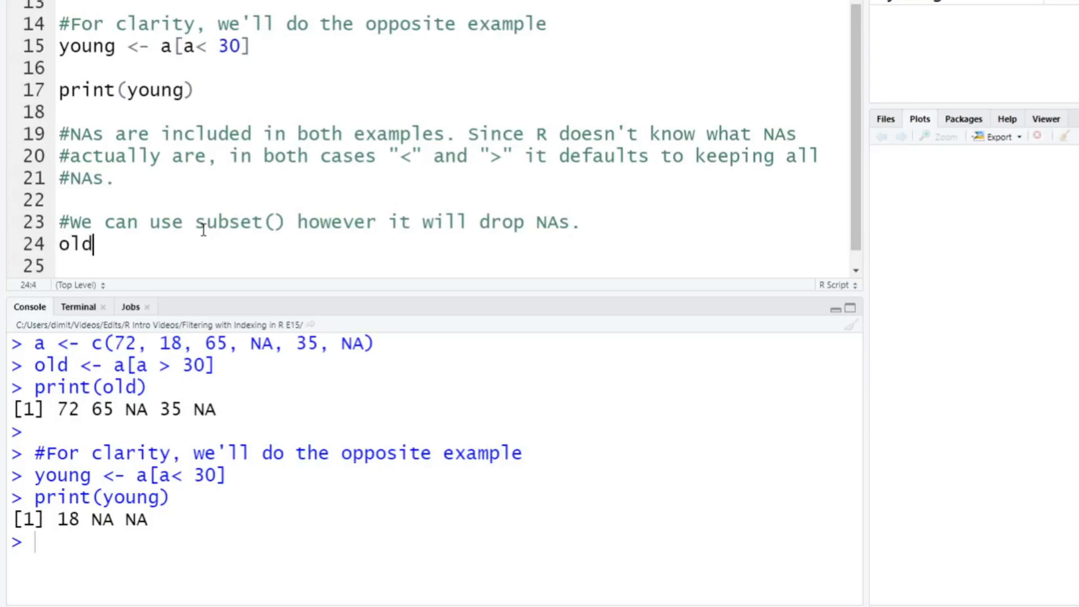
Write and run old2 <- subset(a, a > 30) and print(old2), giving 72 65 35
type("2 <- subset")
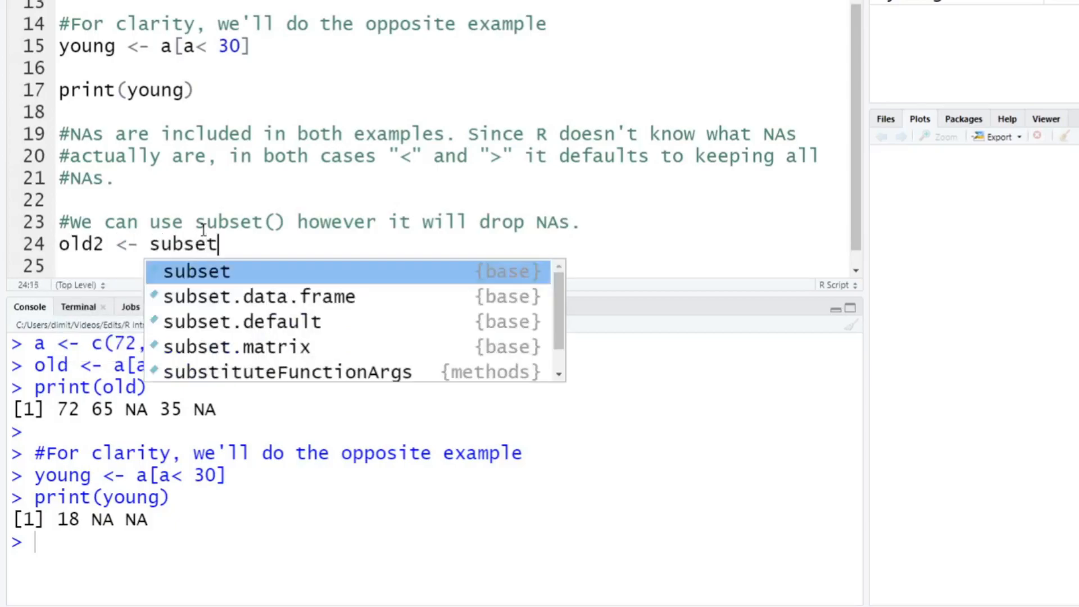
left_click(198, 271)
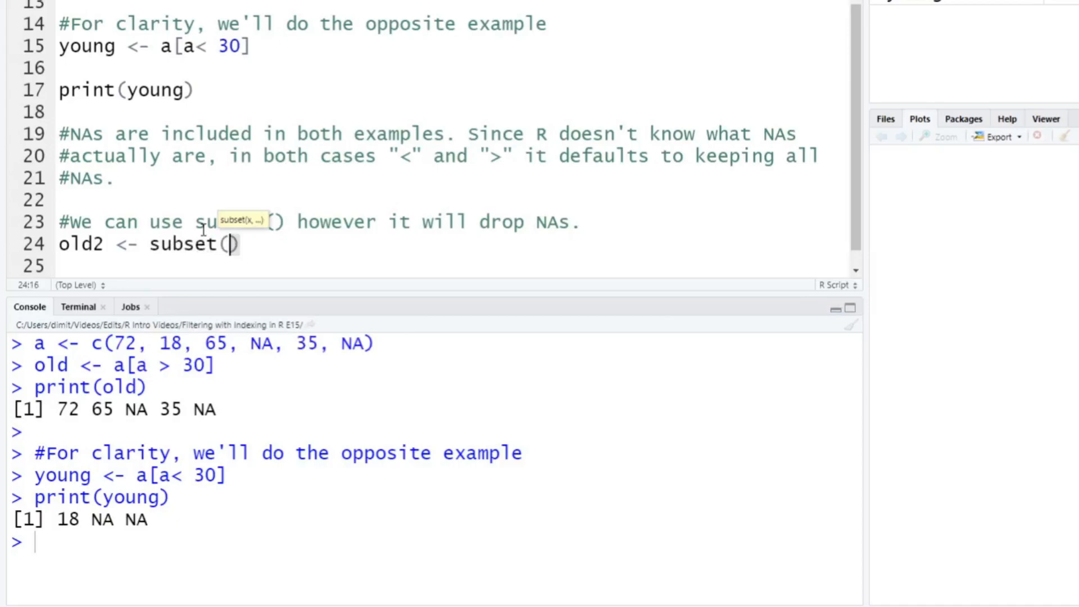
type("a,")
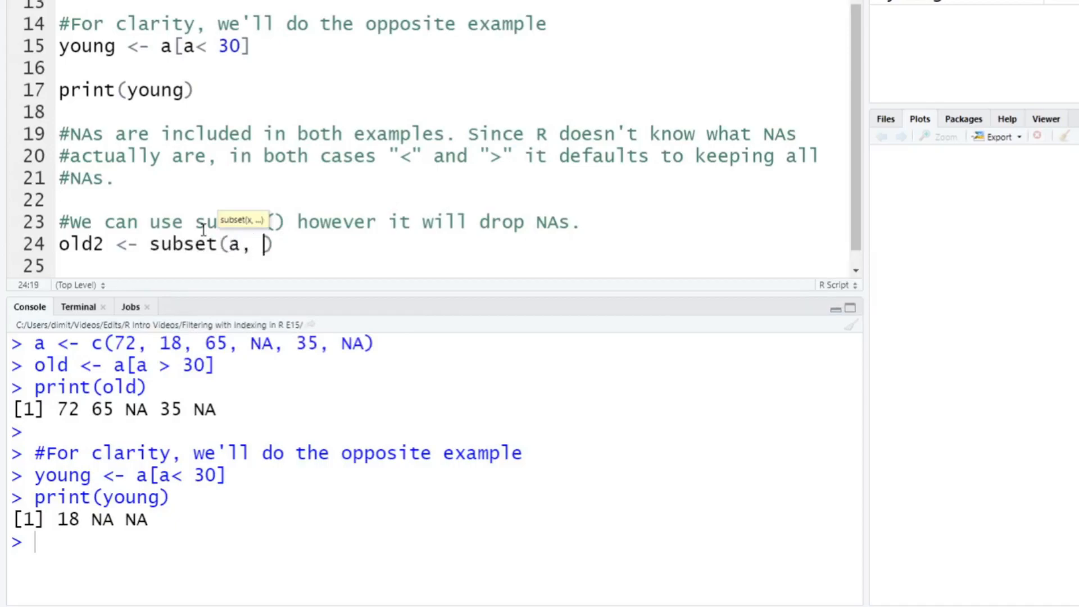
type("a")
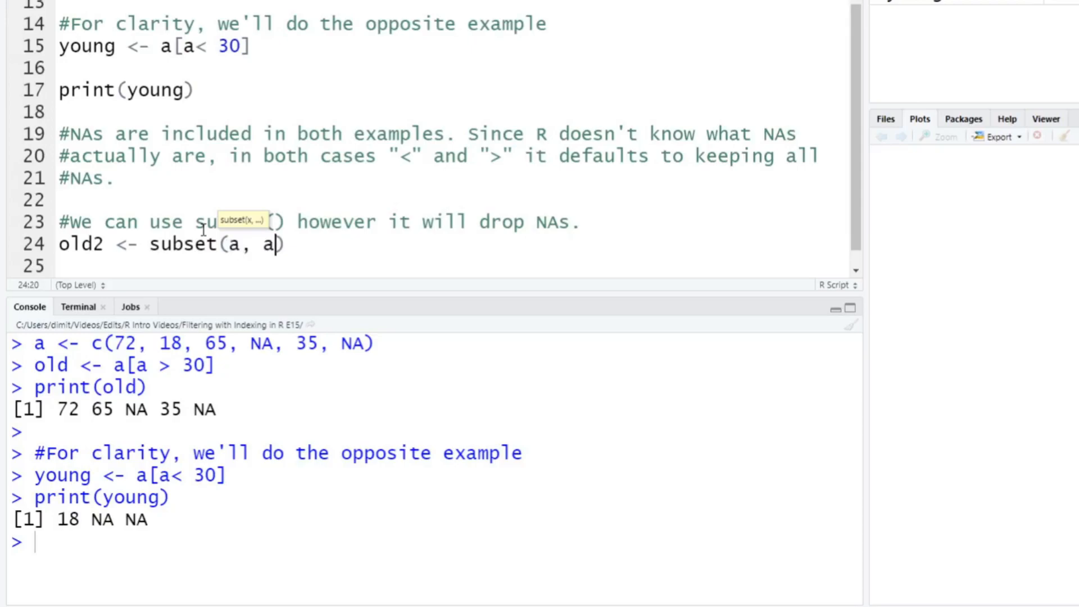
type("> 30")
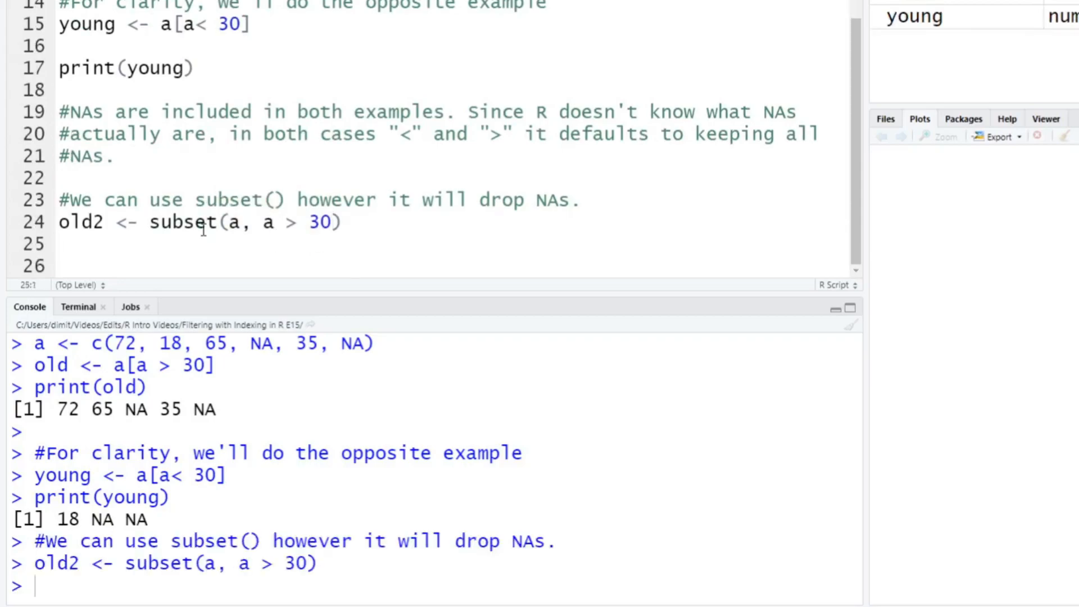
type("print(old2)")
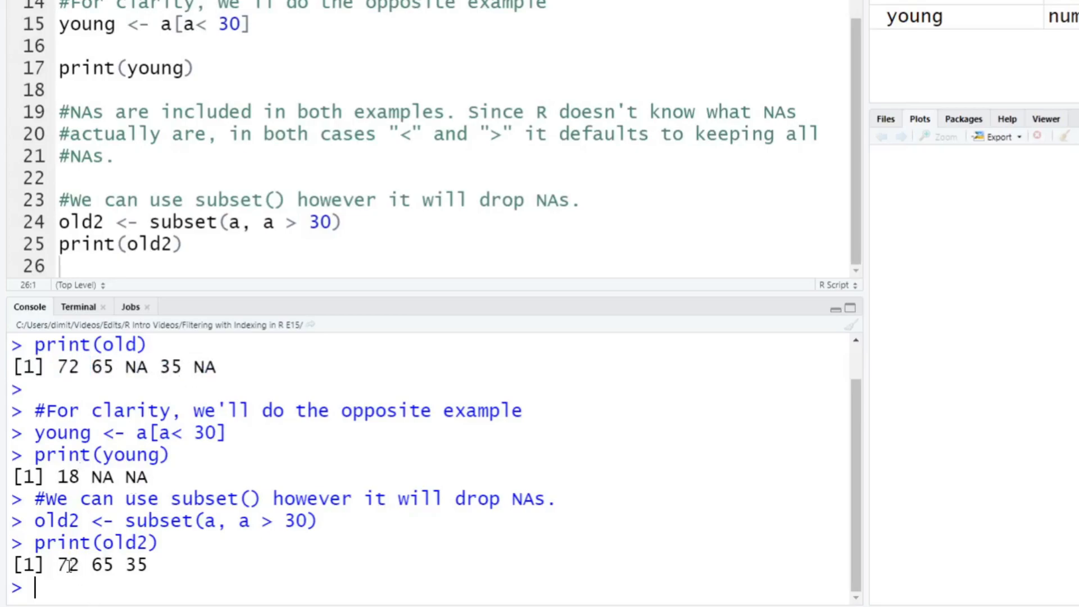
mouse_move(196, 348)
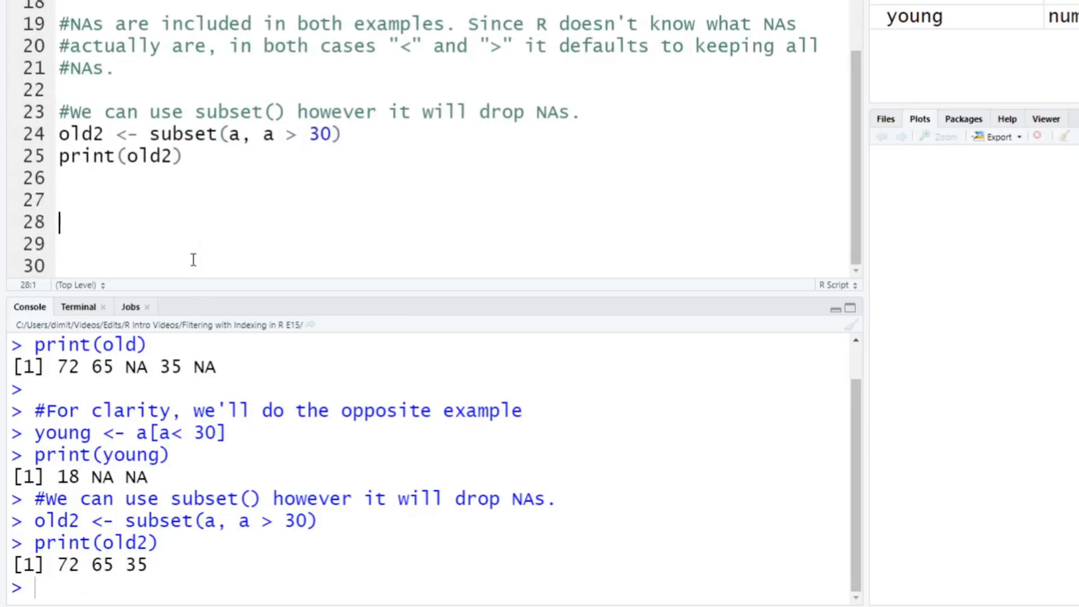
Write young2 <- subset(a, a < 30) and run it
type("you")
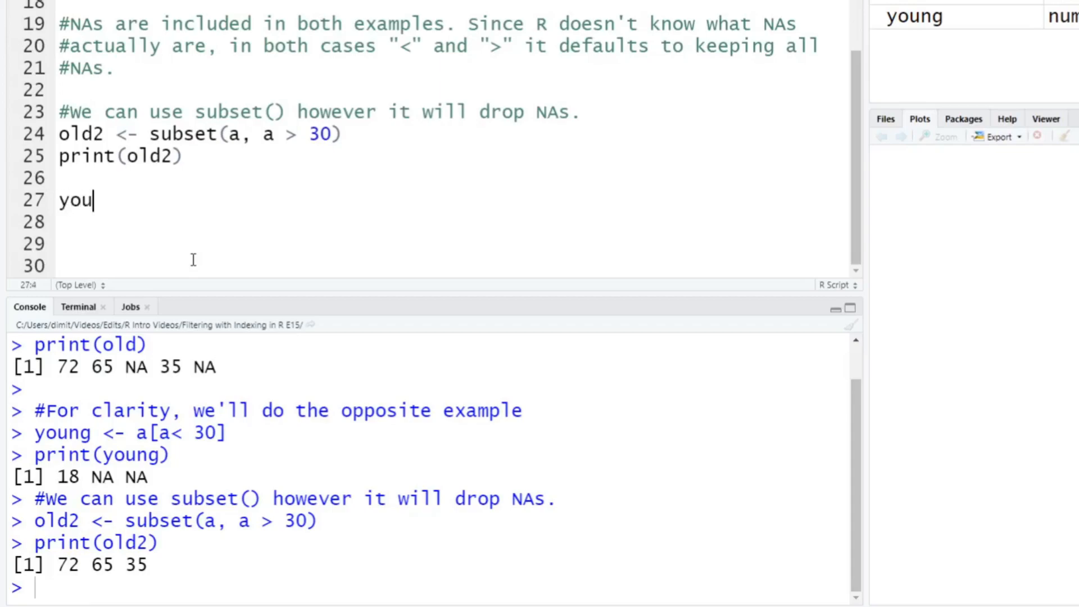
type("ng2 <- sunset")
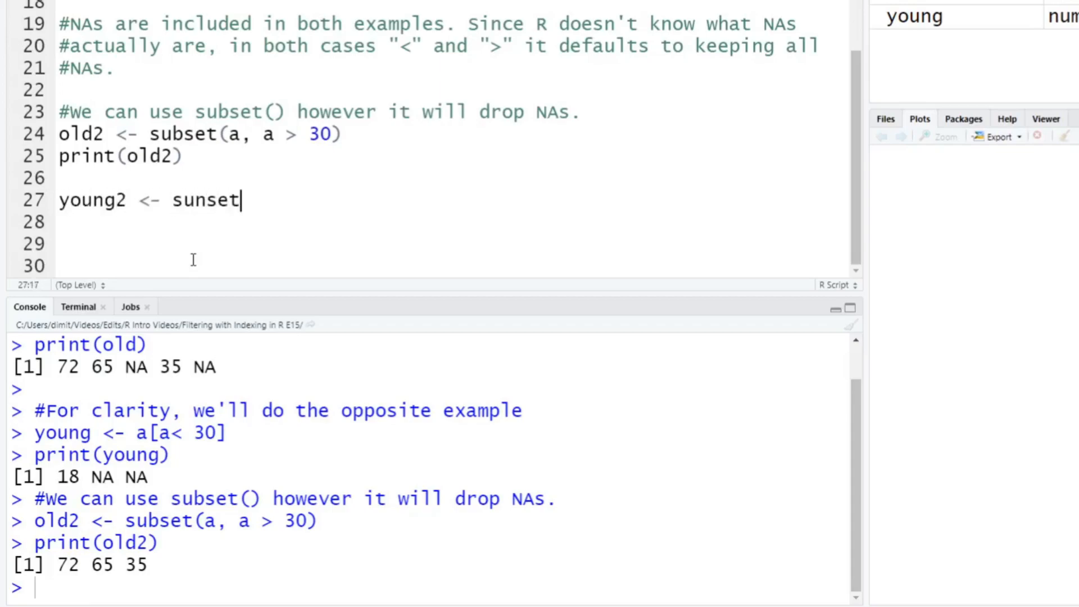
type("(a,")
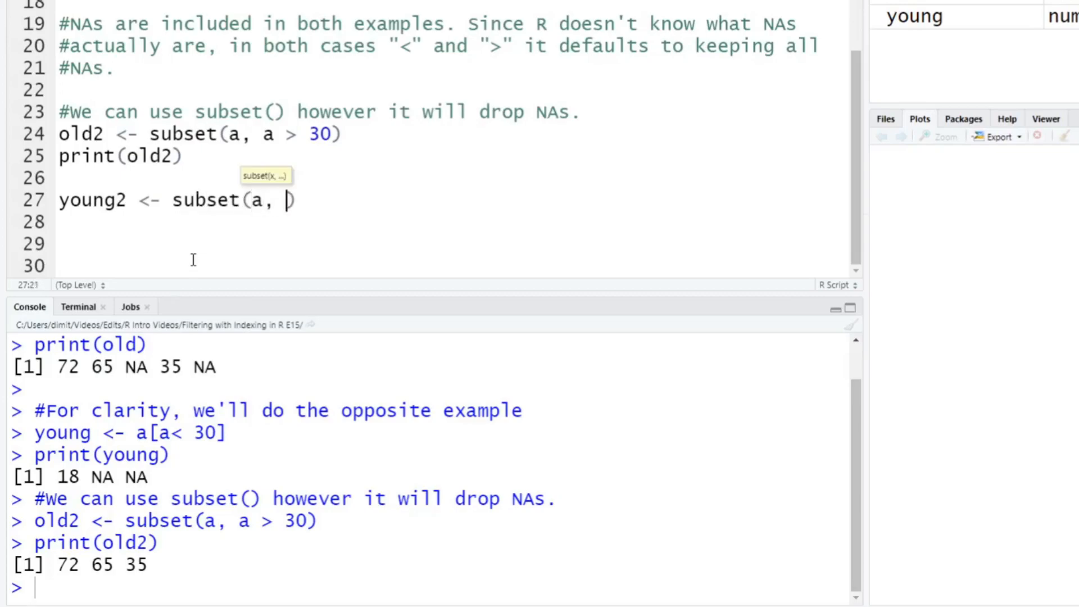
type("a")
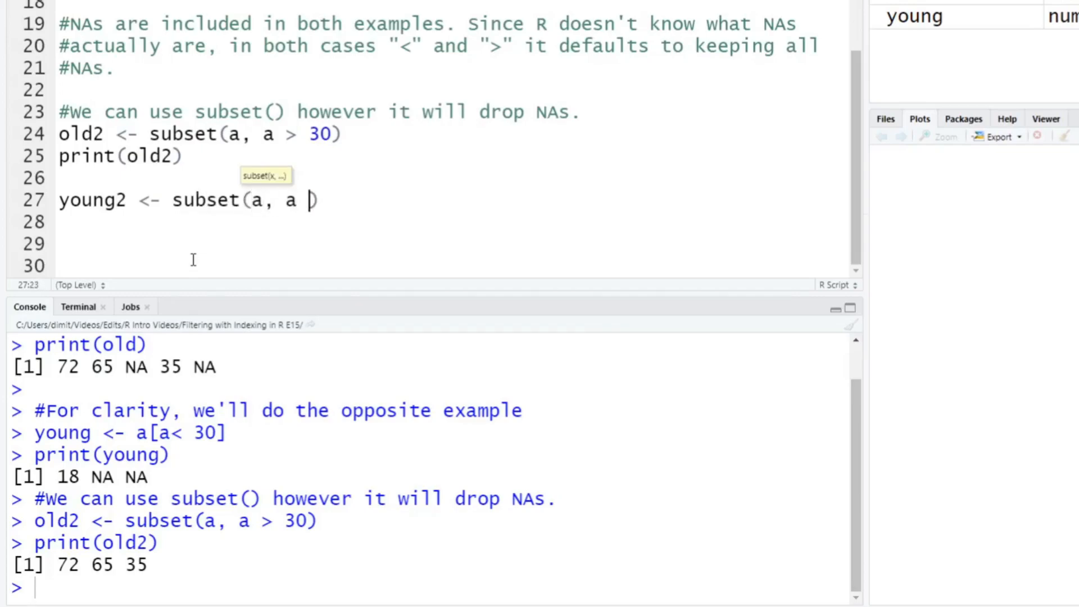
key("Return")
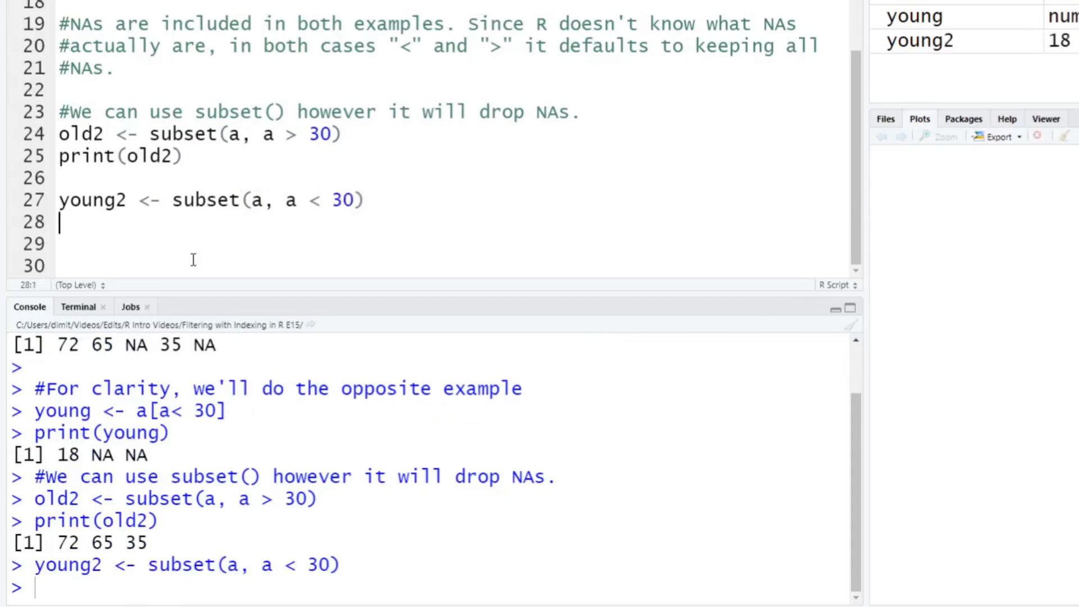
Run print(young2) and highlight the single printed value 18
type("print")
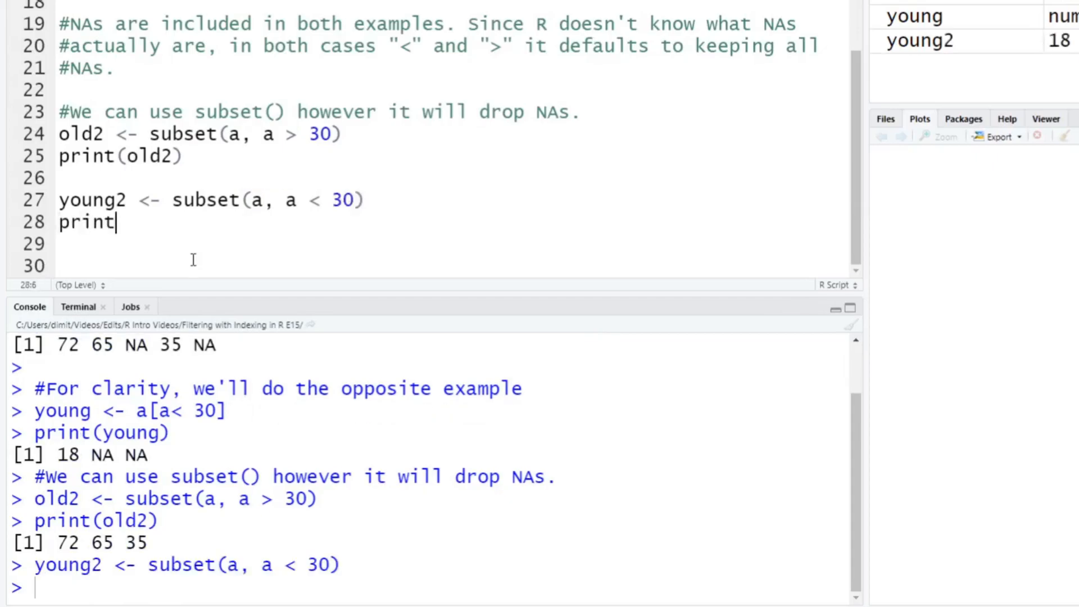
type("(young2)")
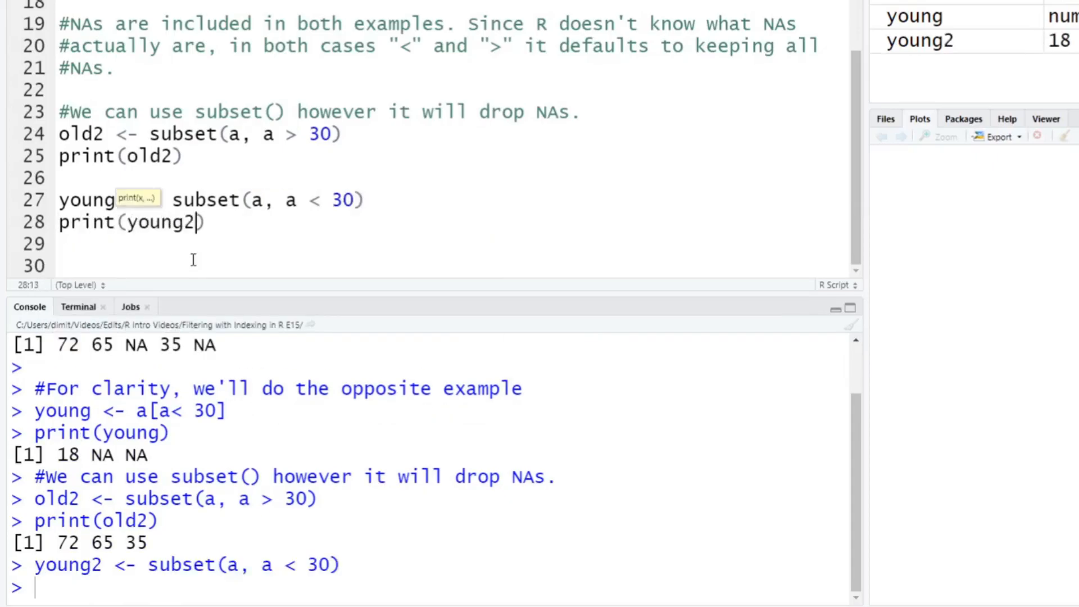
key("ctrl+Return")
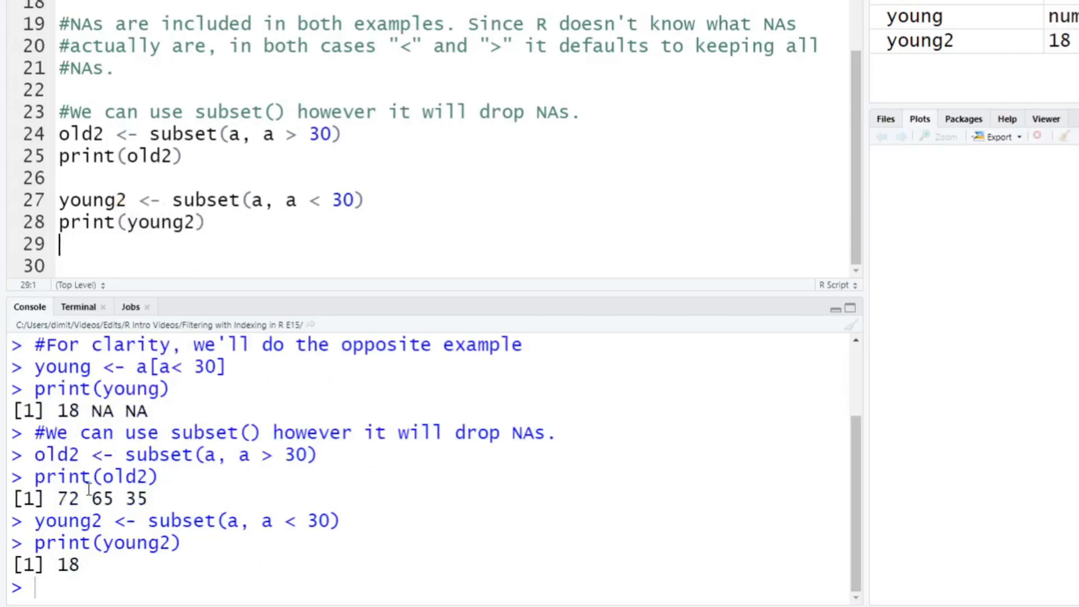
double_click(65, 564)
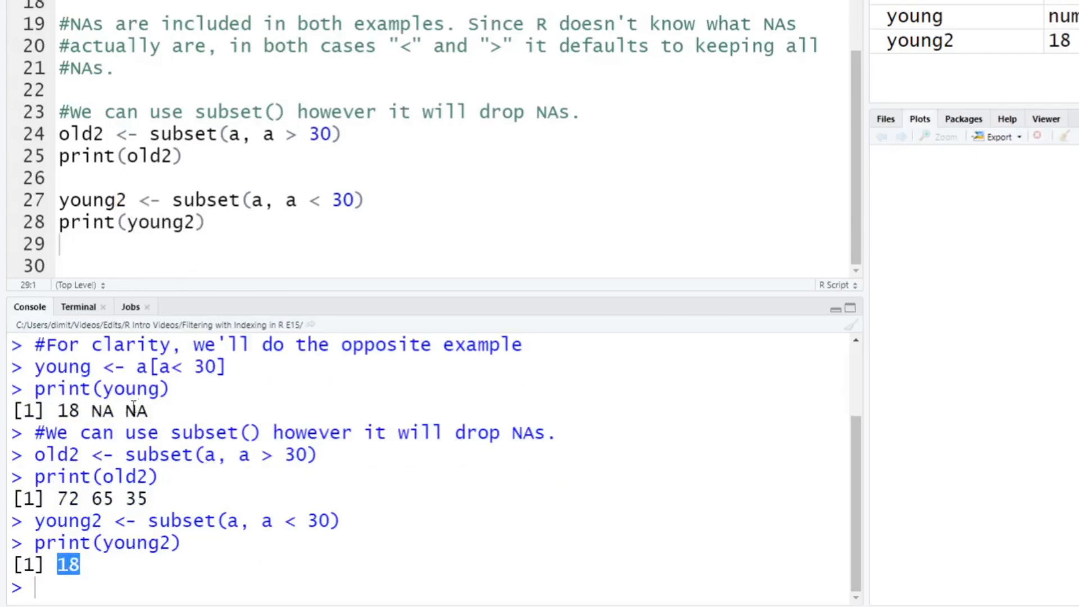